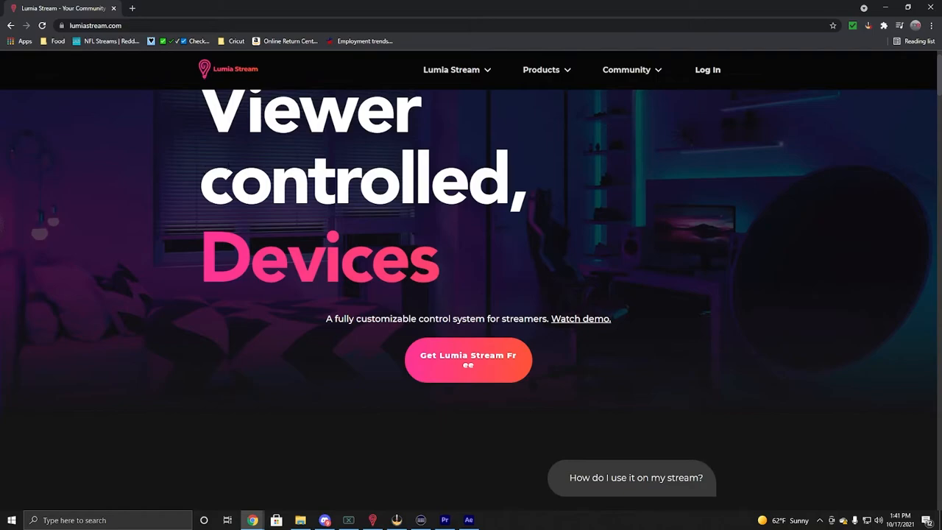
- Open Get Lumia Stream Free and scroll the Free vs Premium table down to the Windows/Mac downloads
left_click(468, 360)
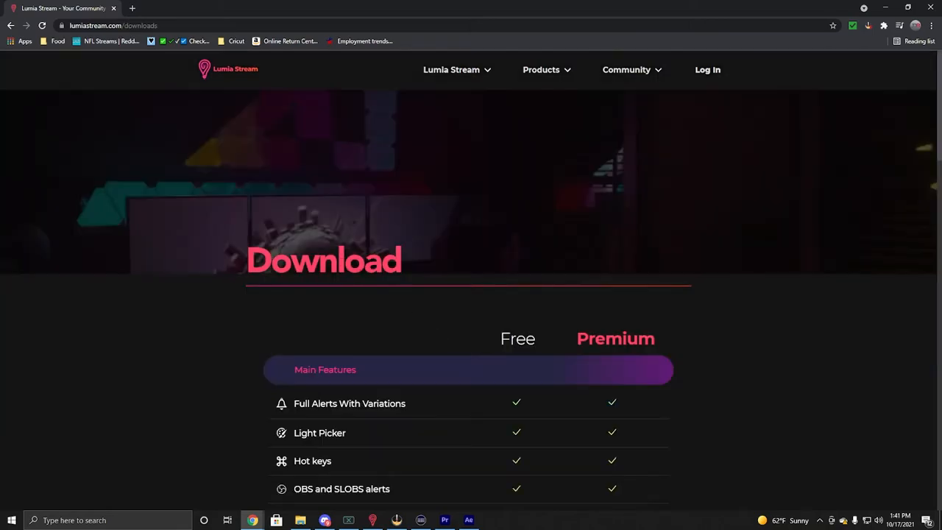
scroll("down", 3)
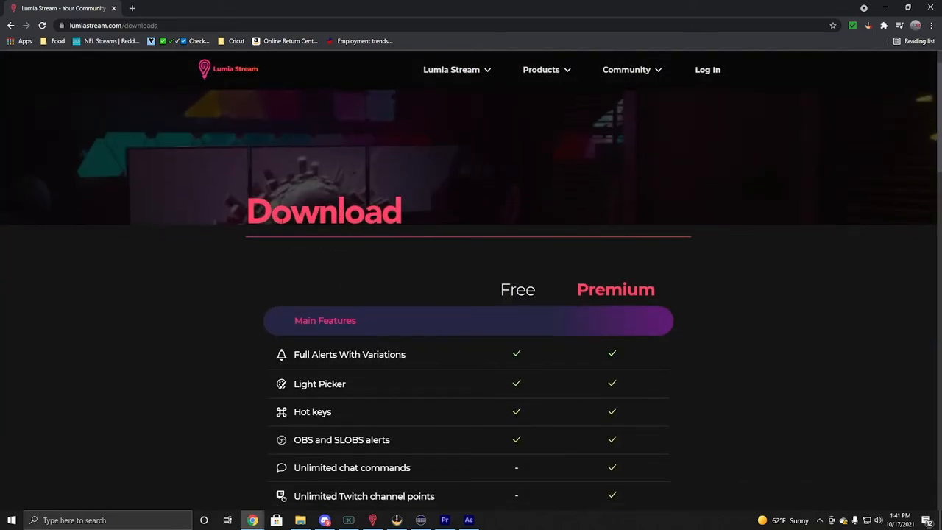
scroll("down", 3)
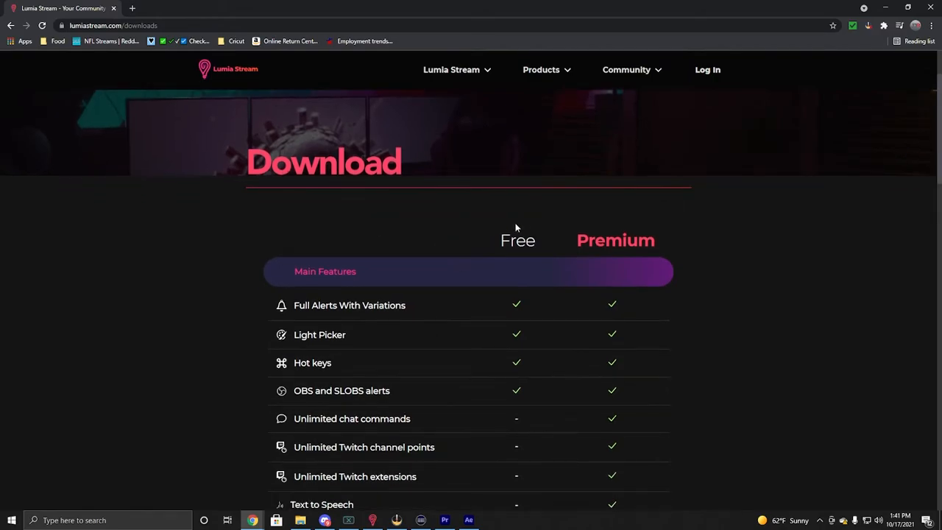
scroll("down", 3)
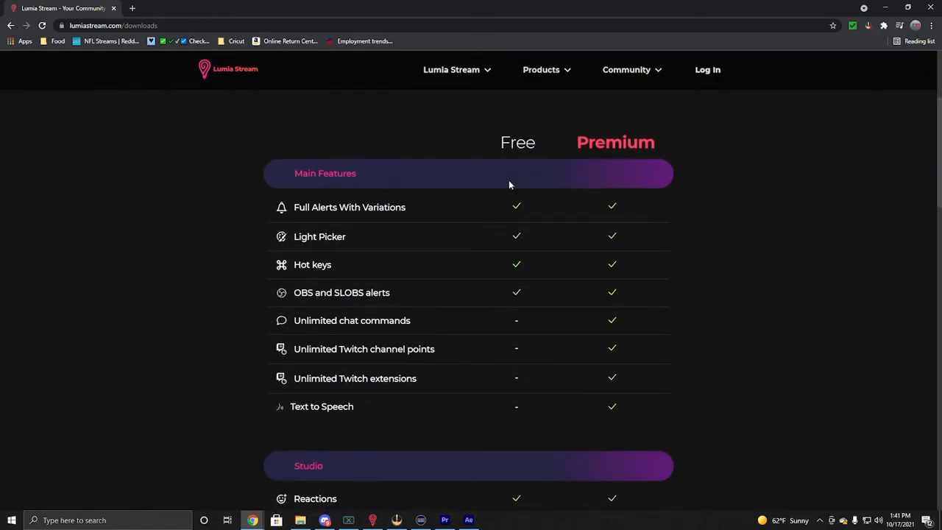
scroll("down", 3)
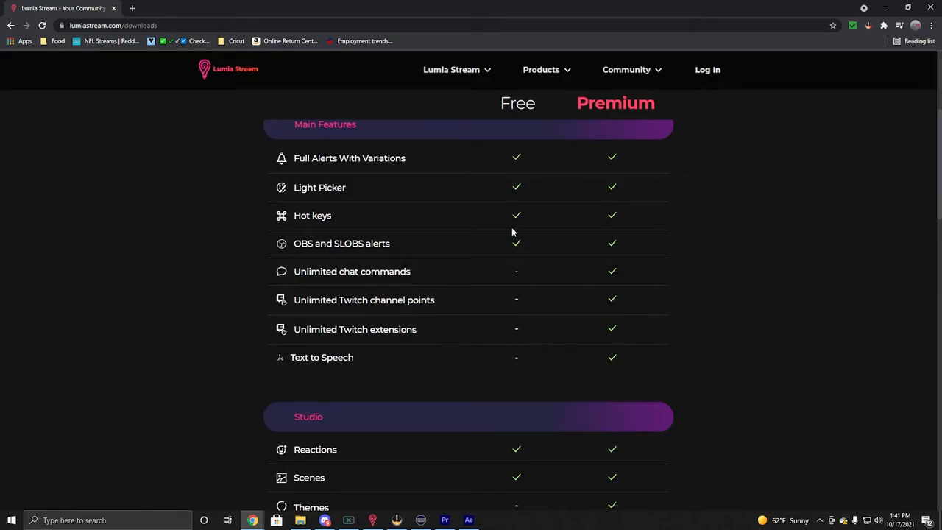
mouse_move(512, 216)
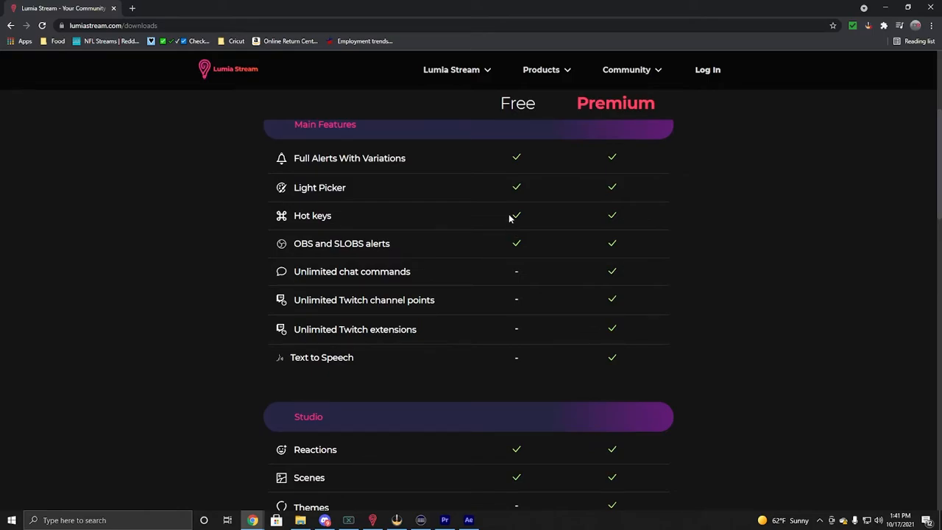
mouse_move(501, 211)
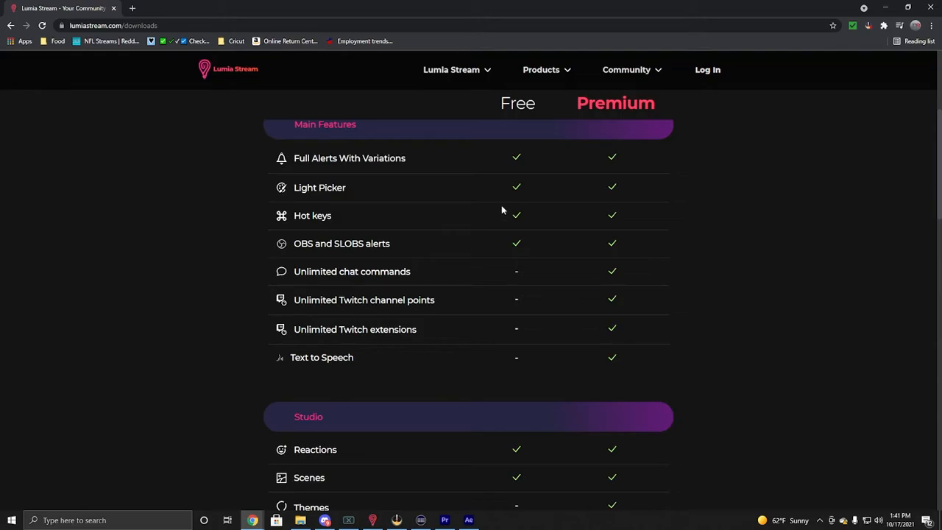
mouse_move(497, 205)
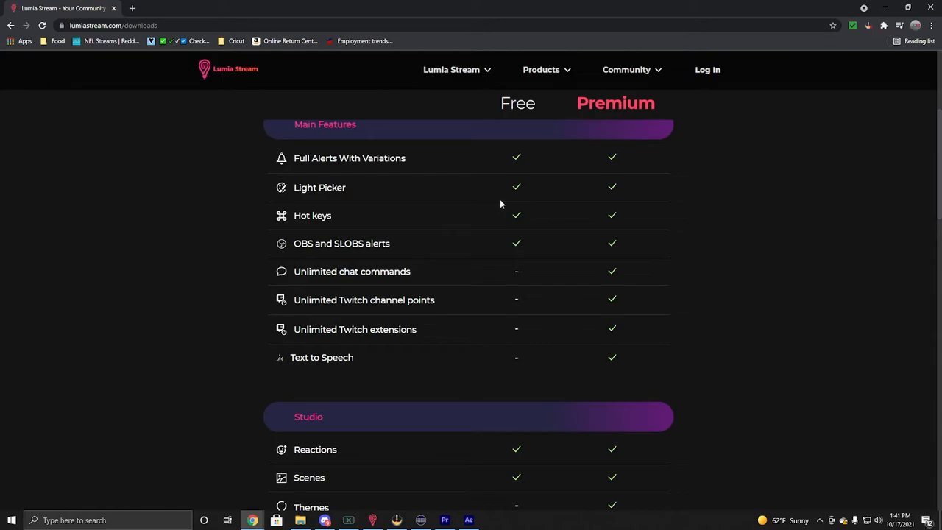
mouse_move(518, 203)
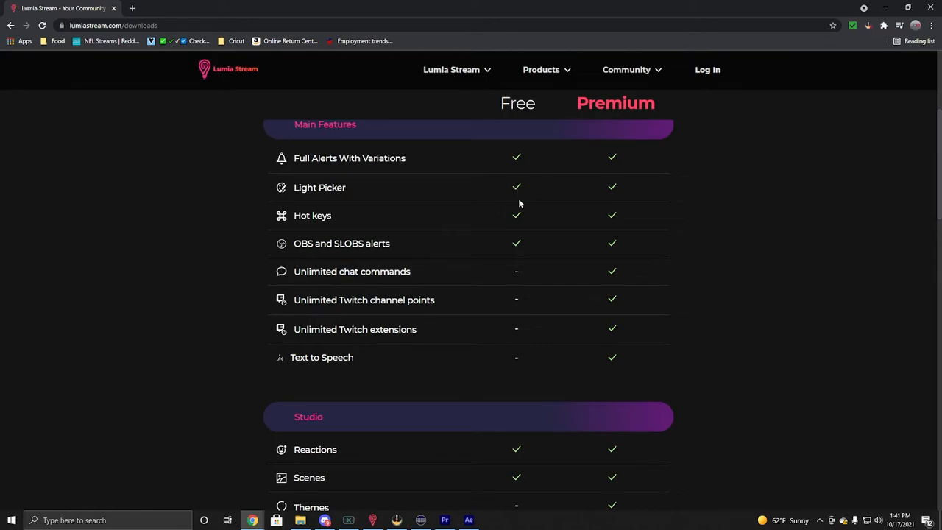
mouse_move(557, 146)
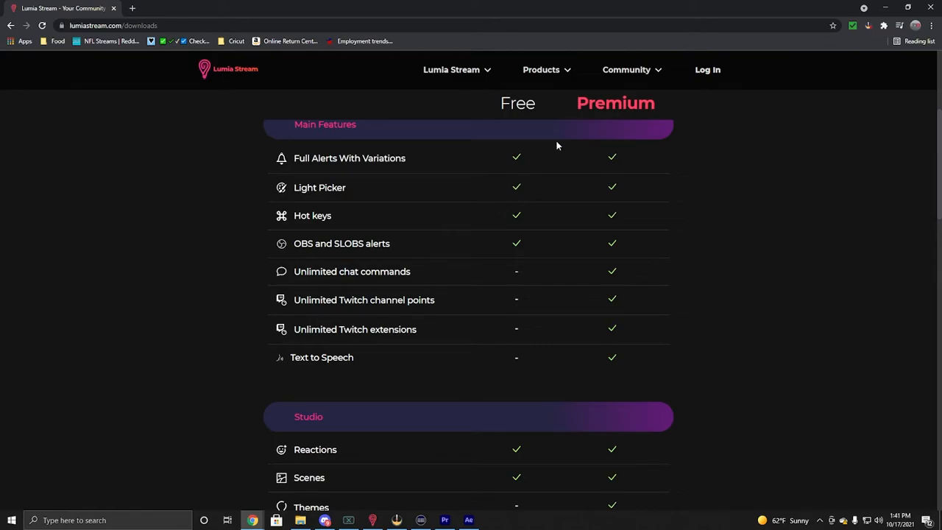
scroll("down", 3)
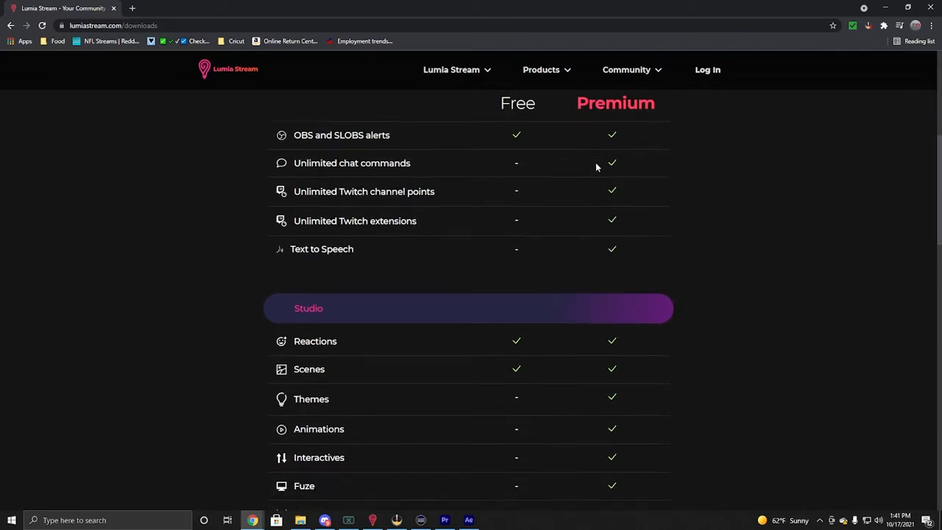
scroll("down", 3)
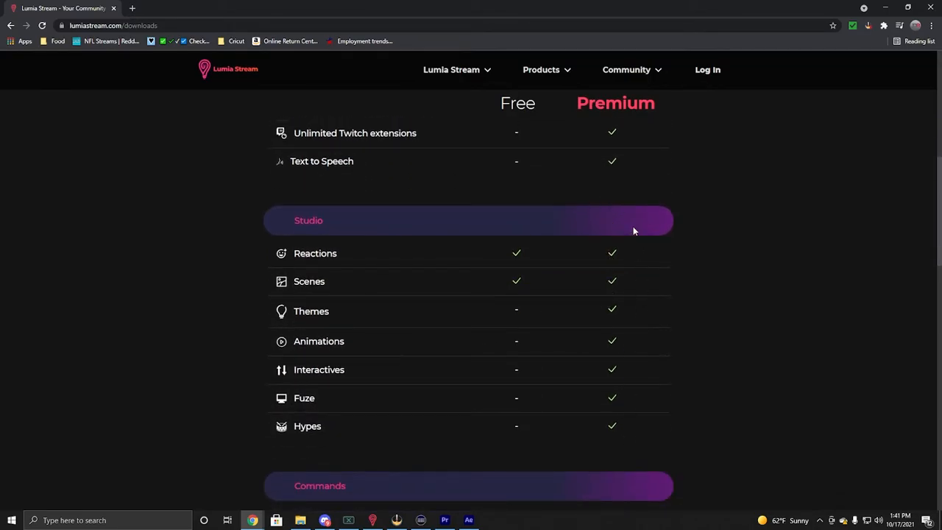
scroll("down", 3)
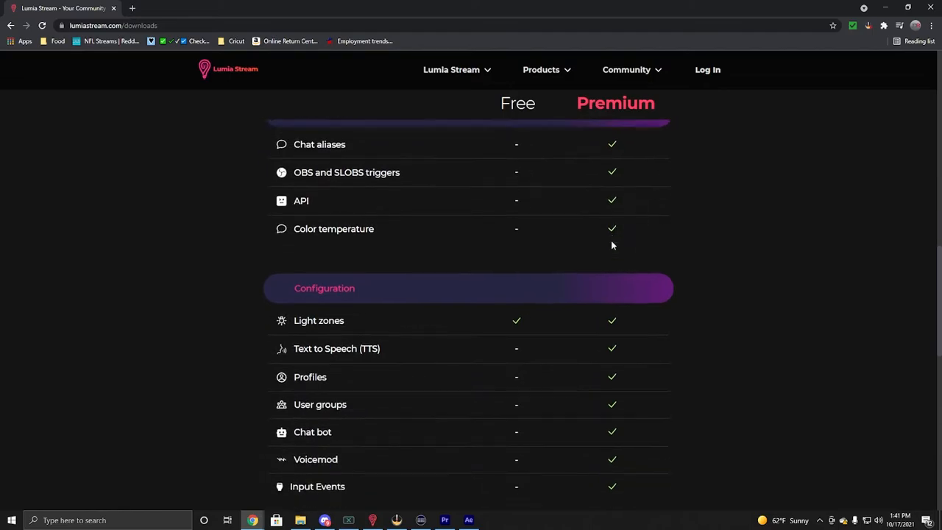
scroll("down", 3)
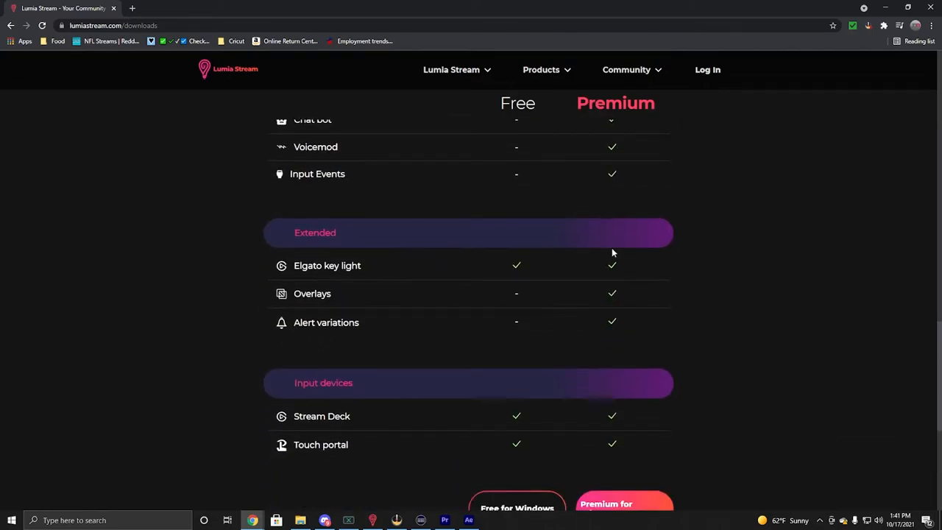
scroll("down", 3)
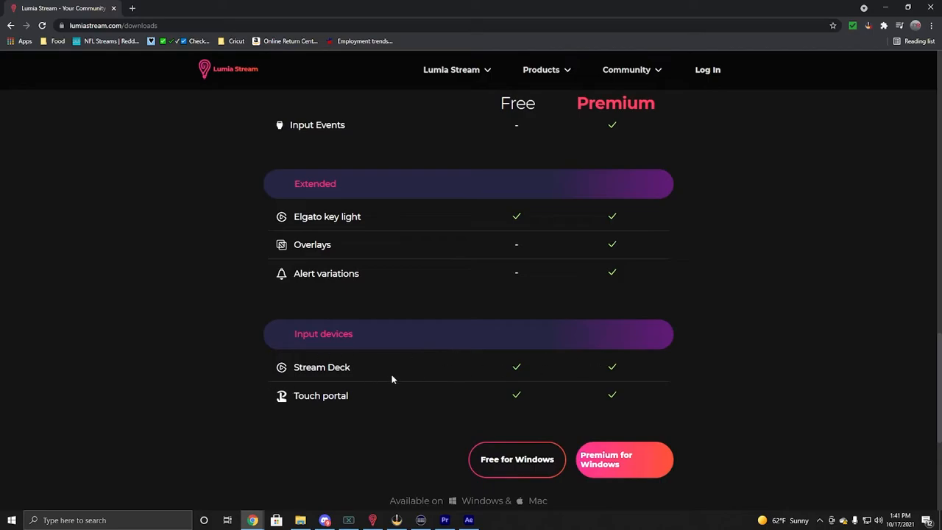
scroll("down", 3)
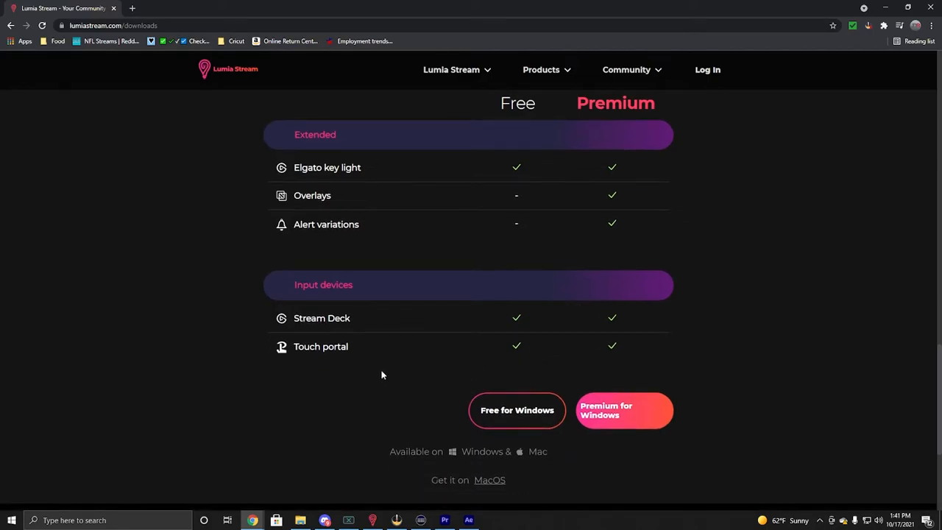
- Switch to the Lumia Stream desktop app's Dashboard with its stats, connections and logs
left_click(372, 520)
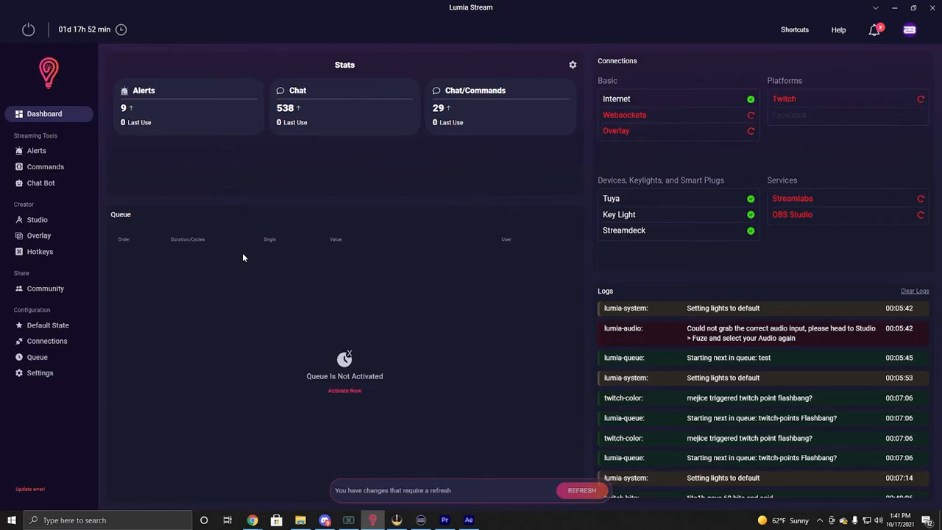
mouse_move(261, 276)
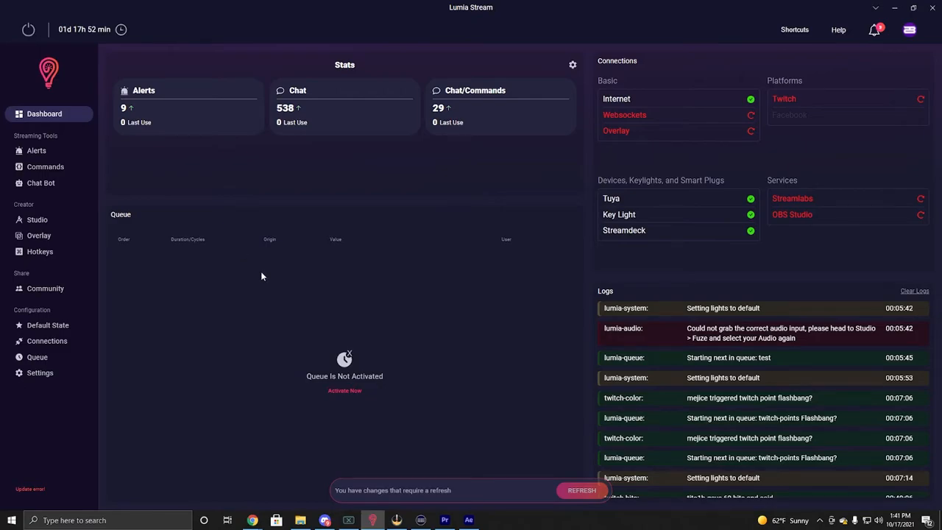
mouse_move(340, 192)
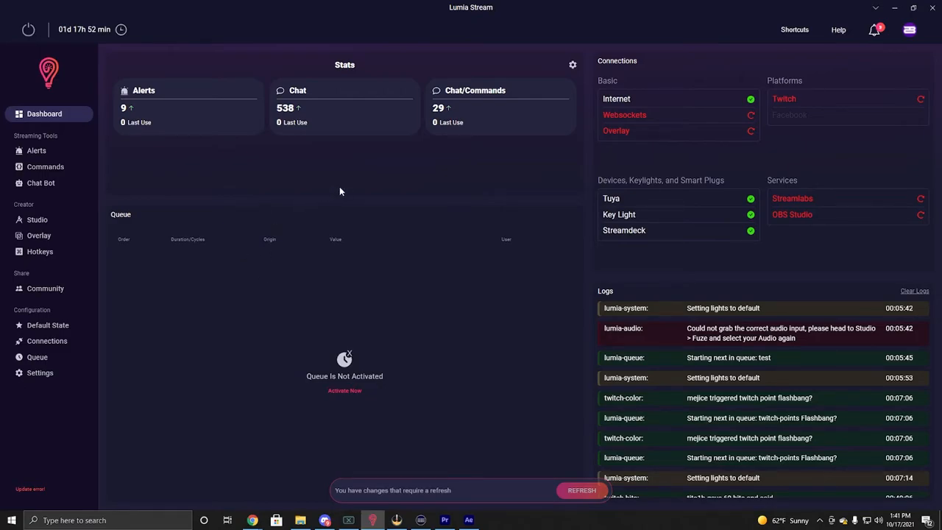
mouse_move(175, 178)
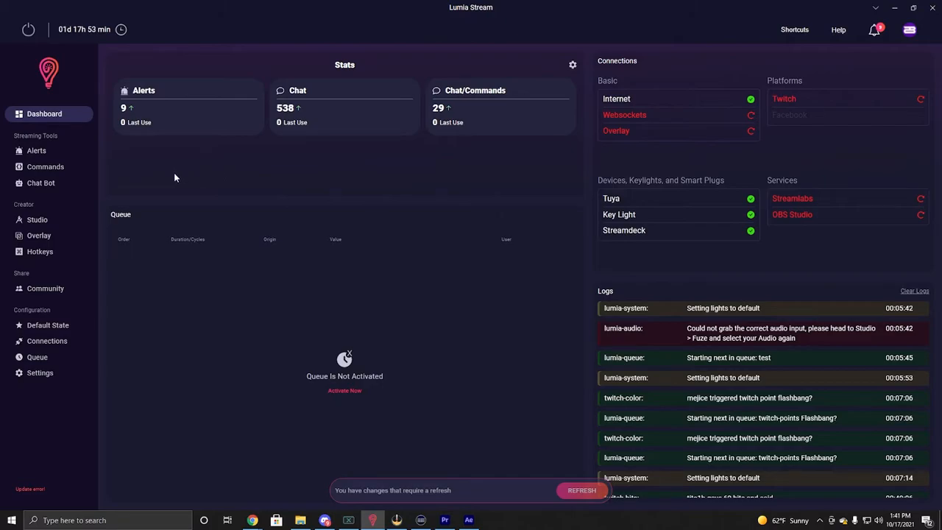
mouse_move(504, 31)
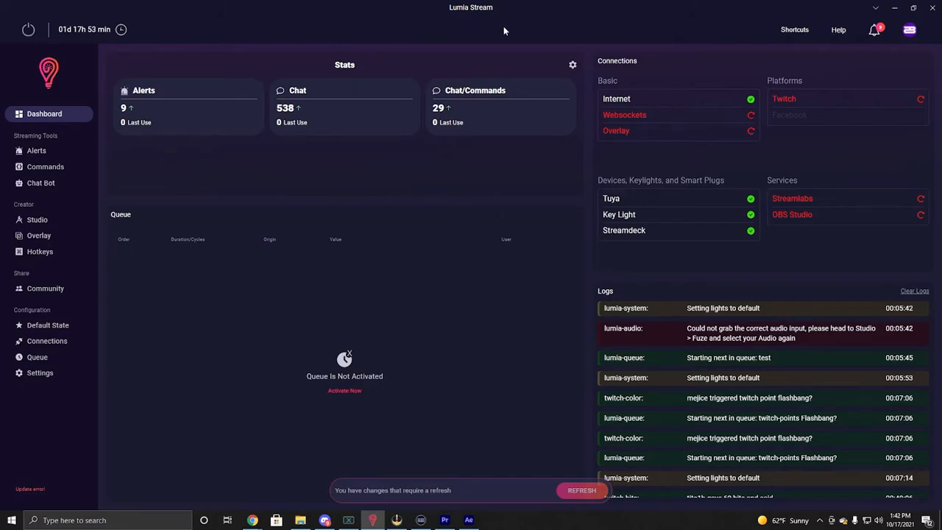
mouse_move(335, 176)
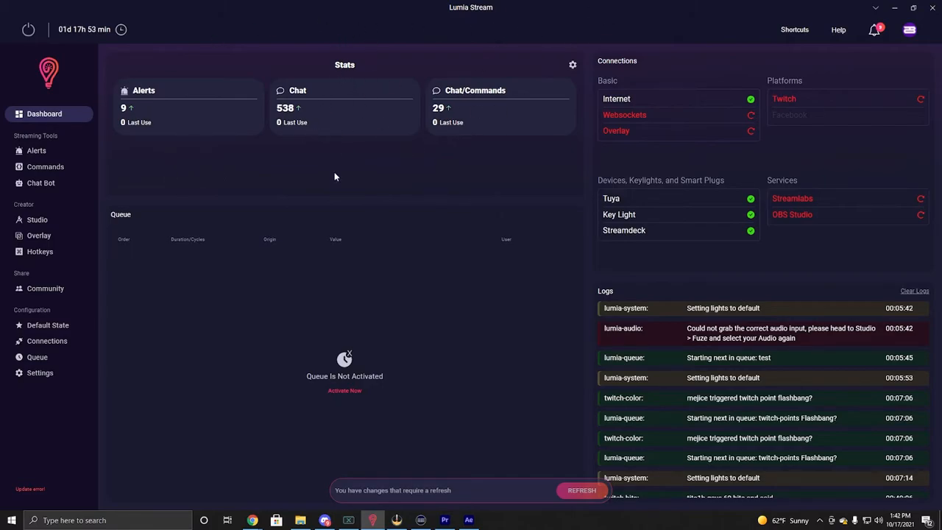
mouse_move(252, 316)
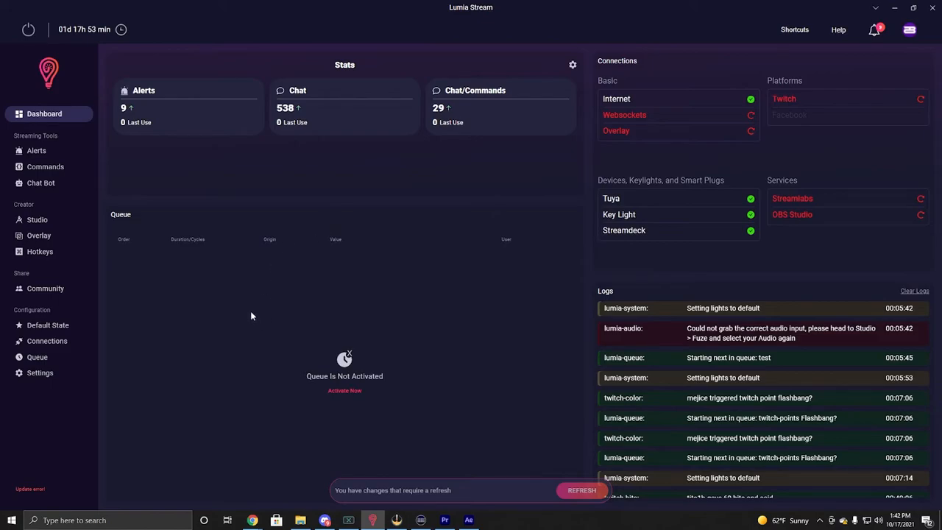
mouse_move(265, 298)
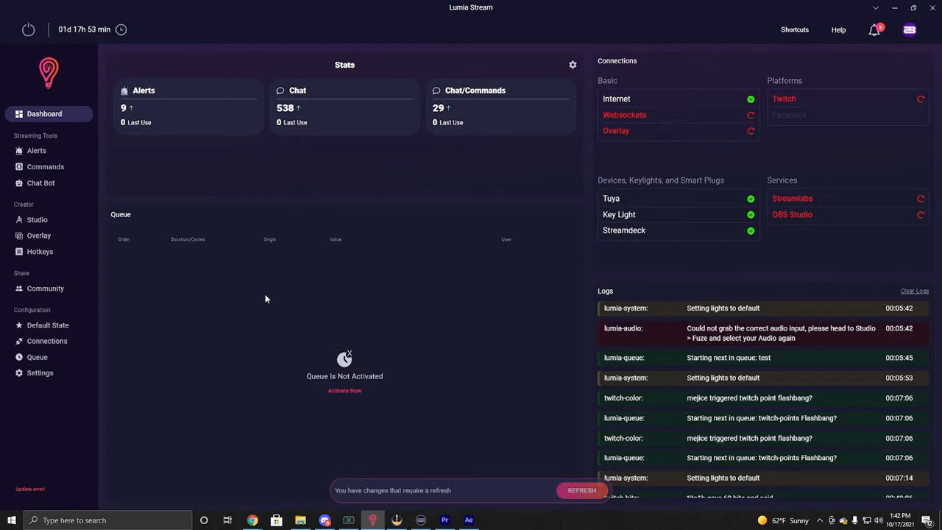
mouse_move(686, 117)
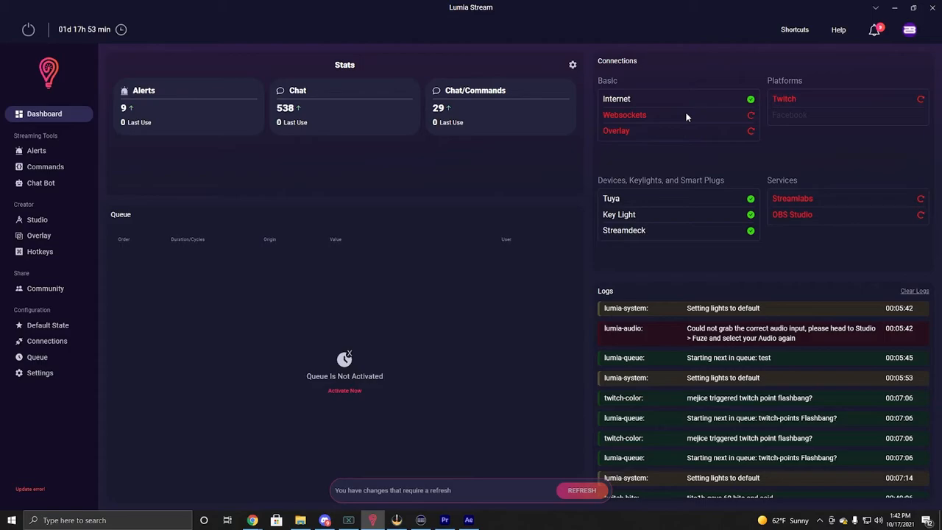
mouse_move(620, 212)
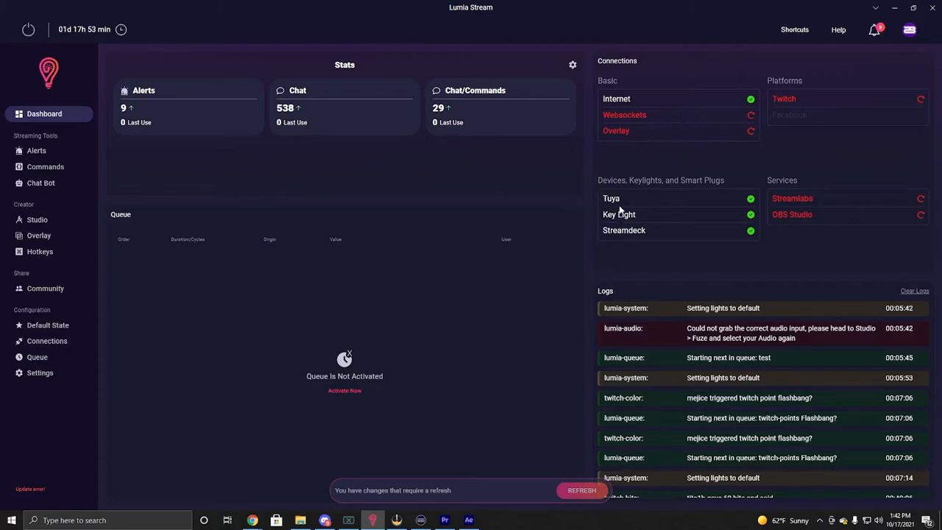
mouse_move(613, 237)
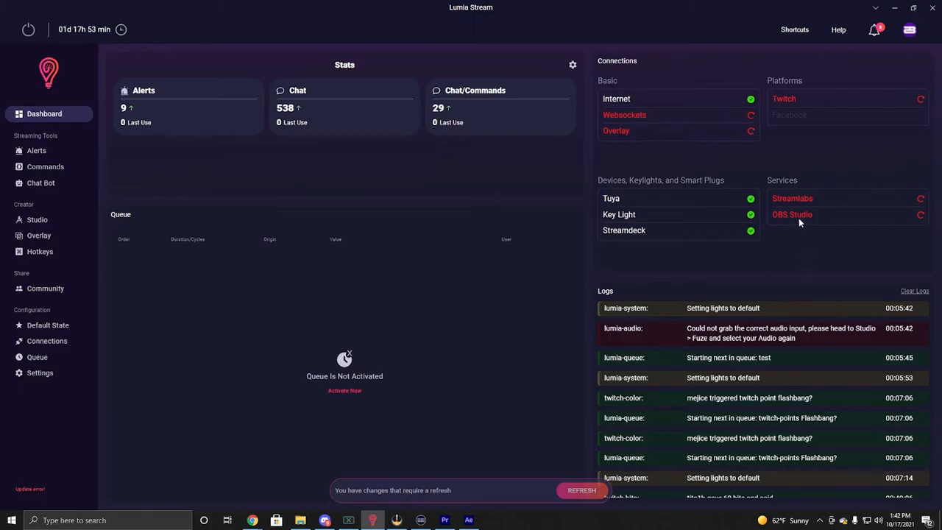
mouse_move(583, 139)
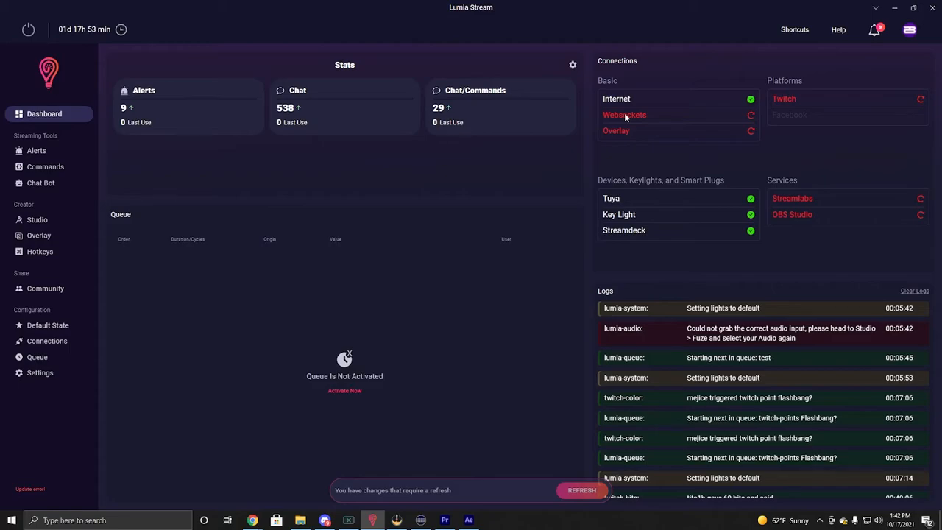
mouse_move(108, 216)
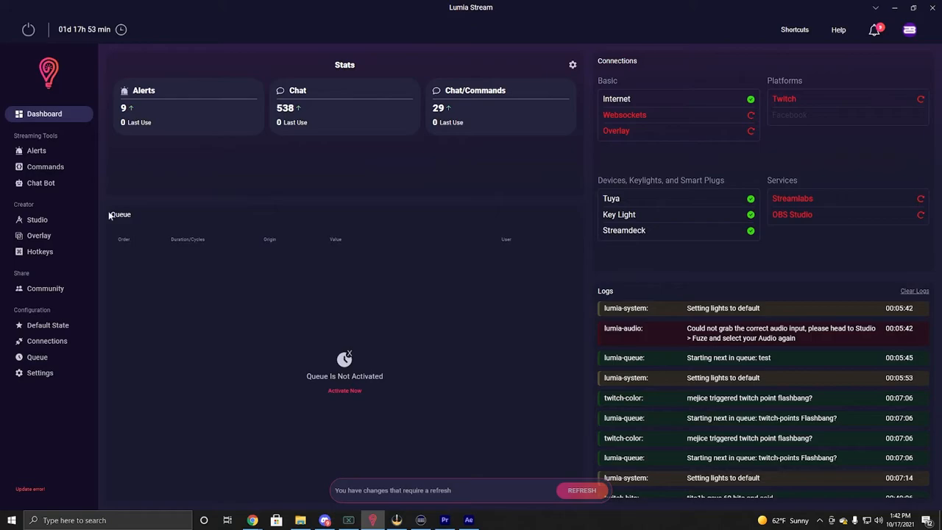
mouse_move(47, 341)
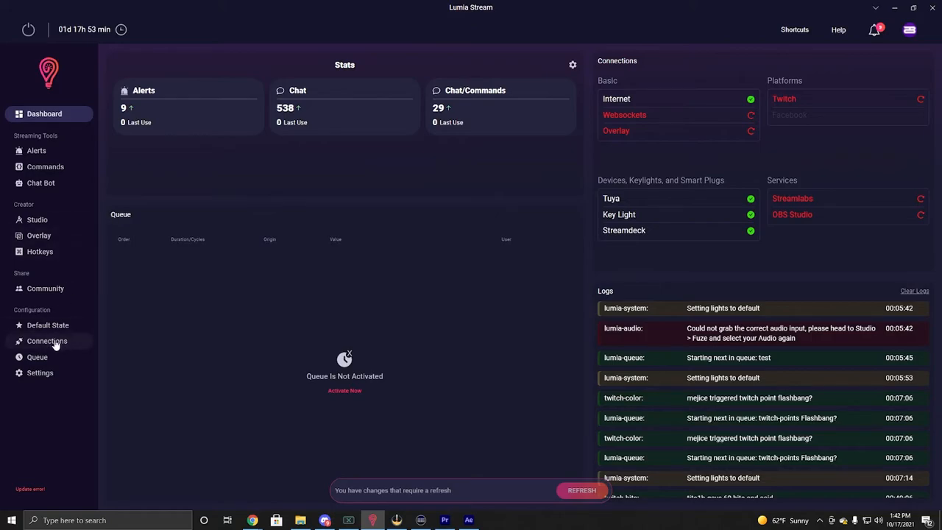
- Open Connections and scroll through Platforms, Services, Lights and Keylights
left_click(47, 341)
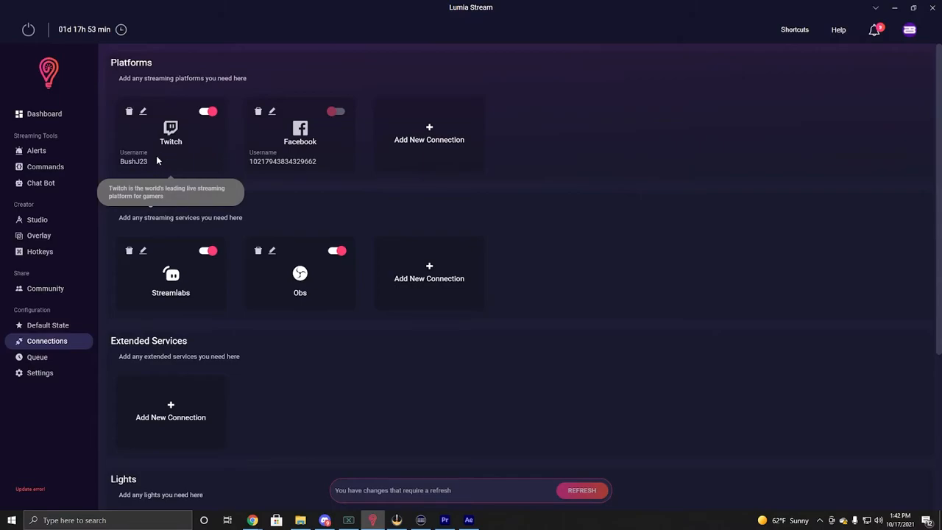
mouse_move(157, 156)
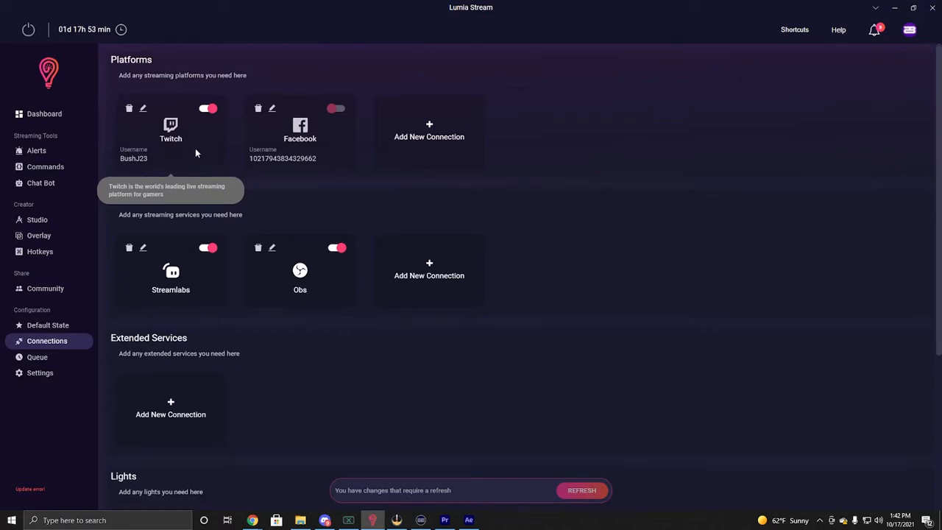
scroll("down", 3)
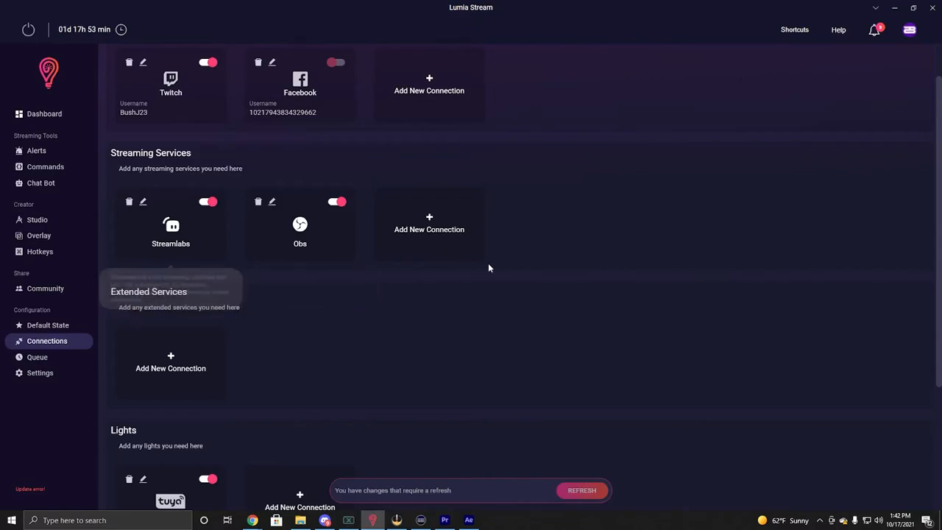
scroll("down", 3)
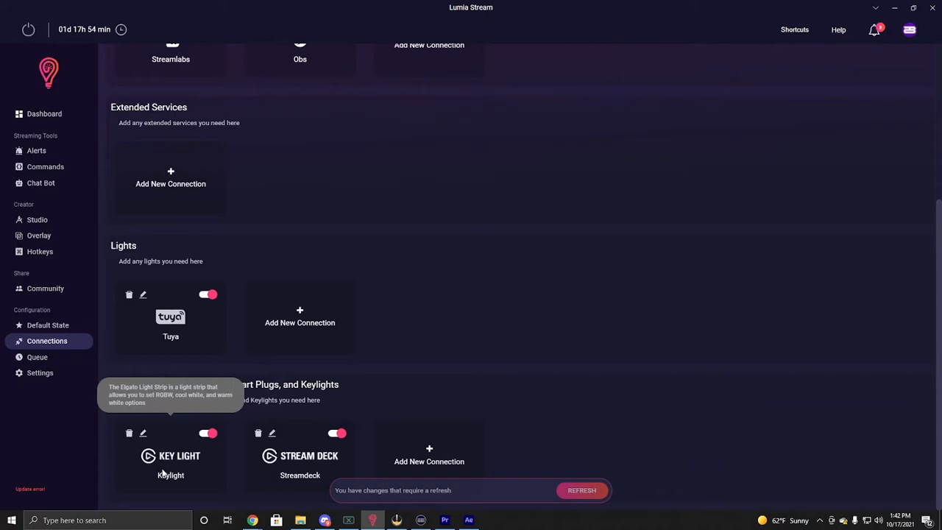
mouse_move(194, 444)
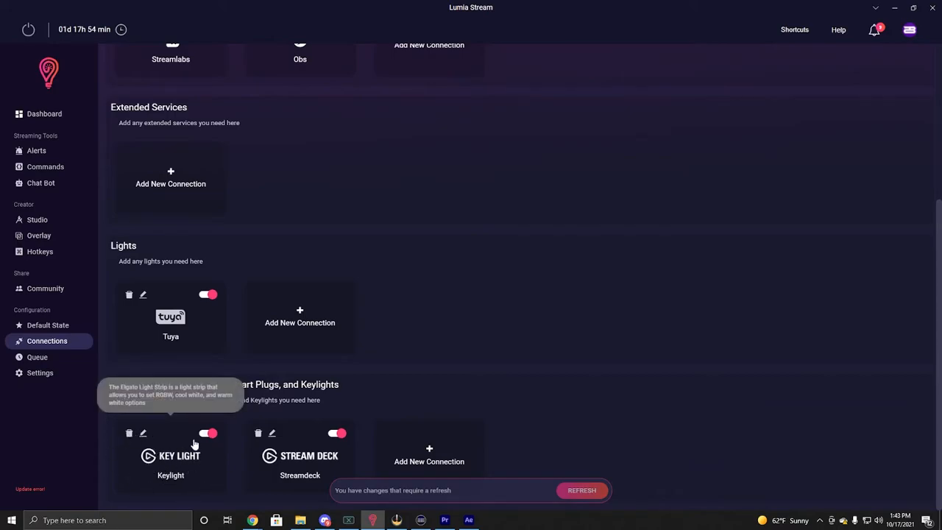
mouse_move(182, 445)
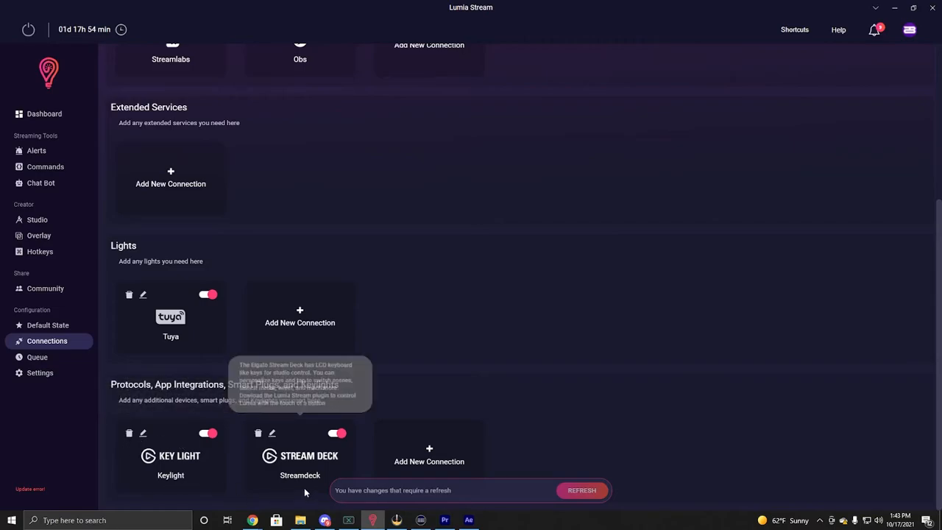
mouse_move(298, 445)
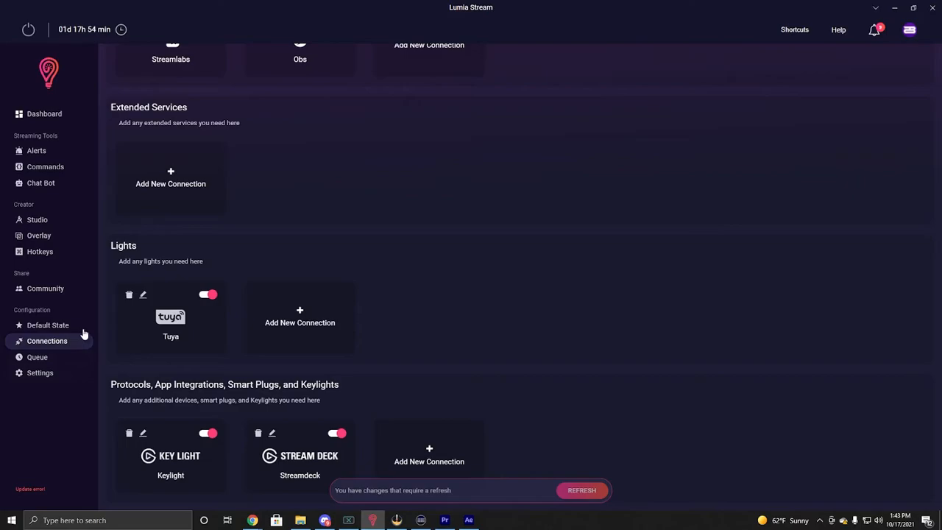
- Go to Studio and its Animations list containing Flashbang?
left_click(36, 219)
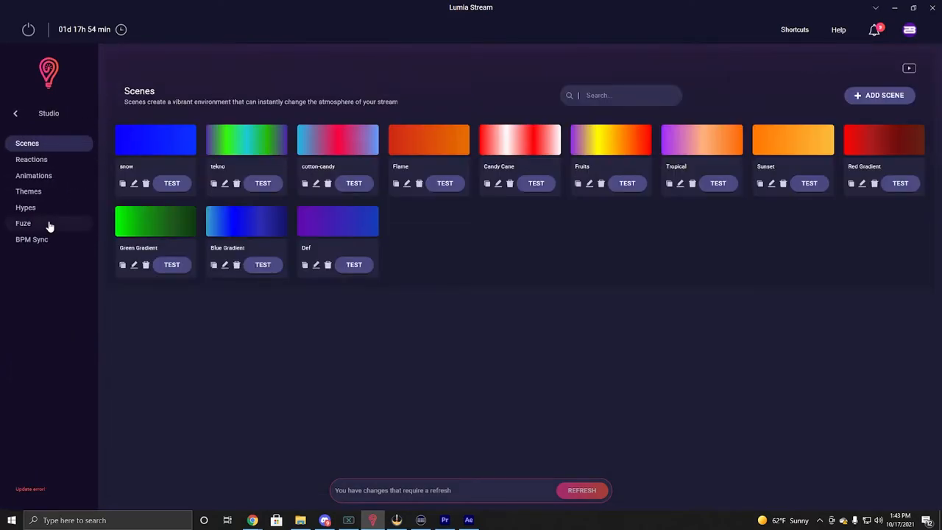
mouse_move(87, 314)
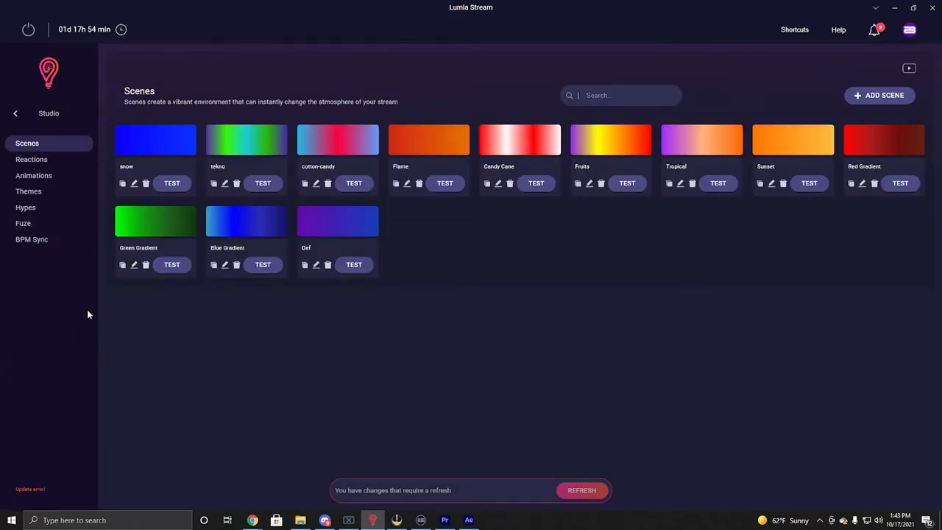
mouse_move(73, 300)
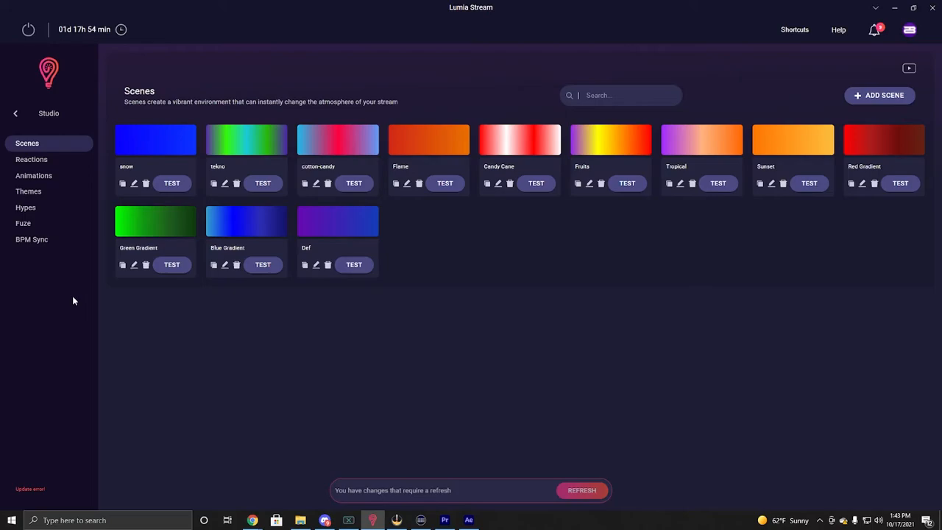
left_click(33, 175)
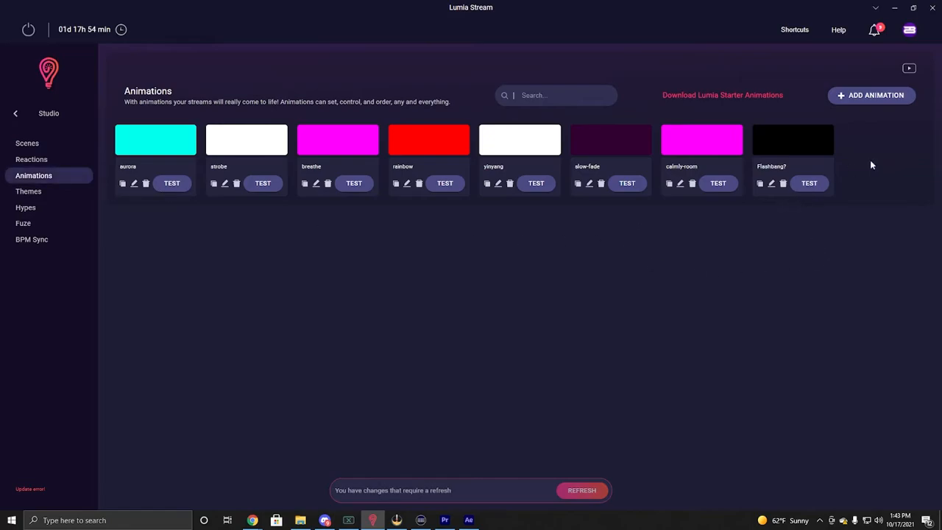
mouse_move(883, 106)
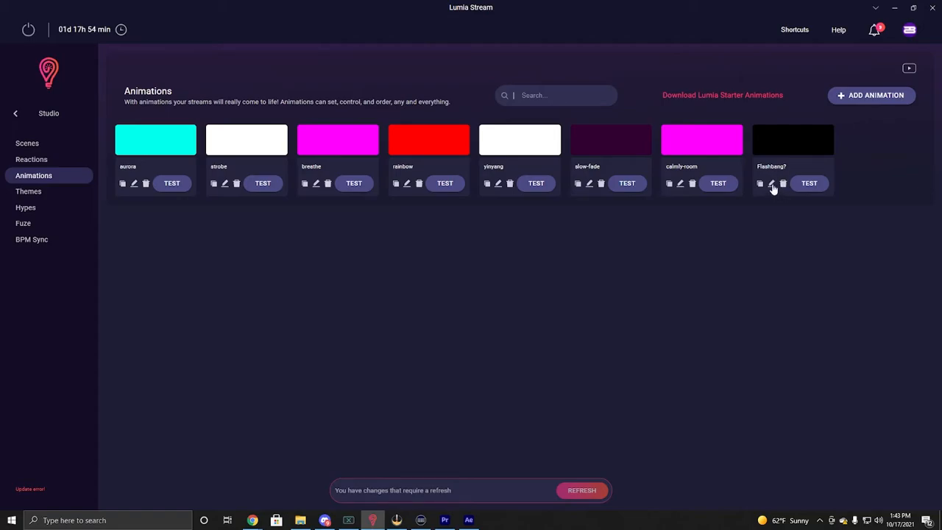
- Edit the Flashbang? animation and scroll to its three Lights Off slots
left_click(771, 183)
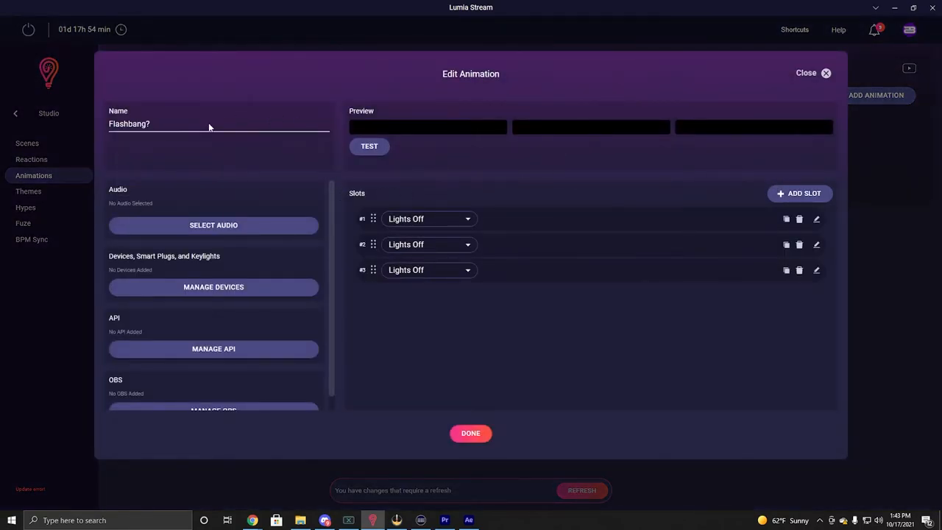
scroll("down", 3)
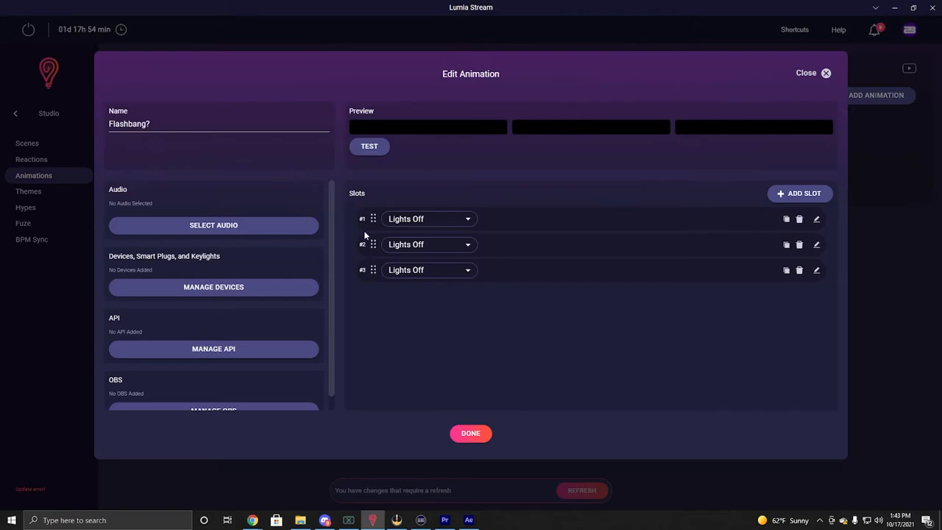
mouse_move(509, 221)
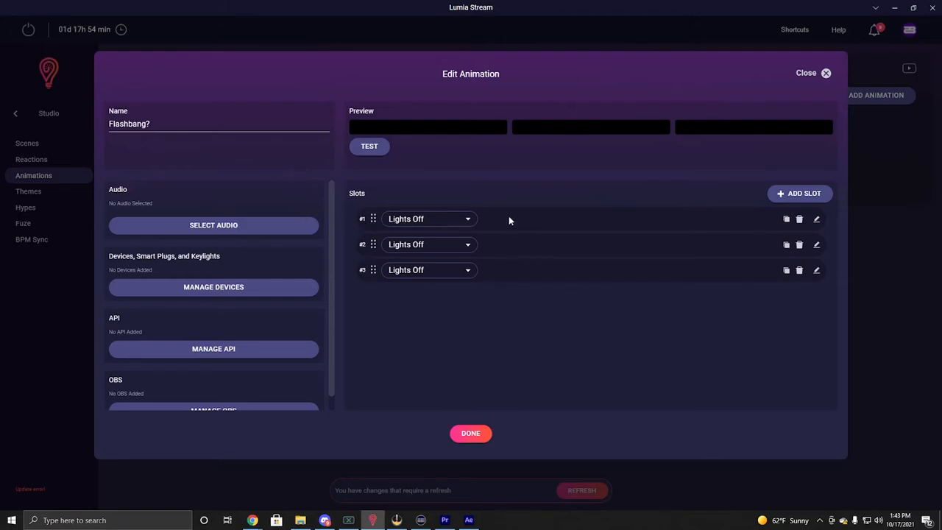
mouse_move(483, 211)
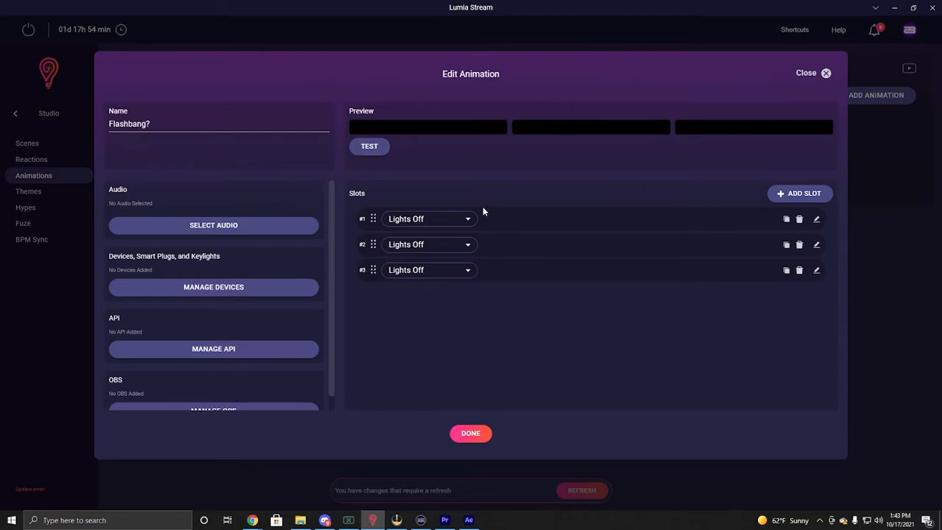
mouse_move(786, 219)
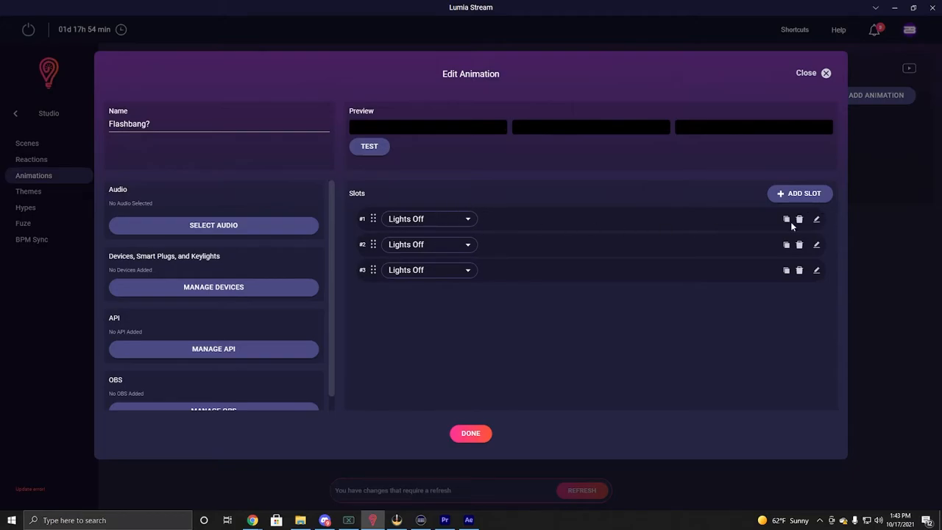
left_click(816, 218)
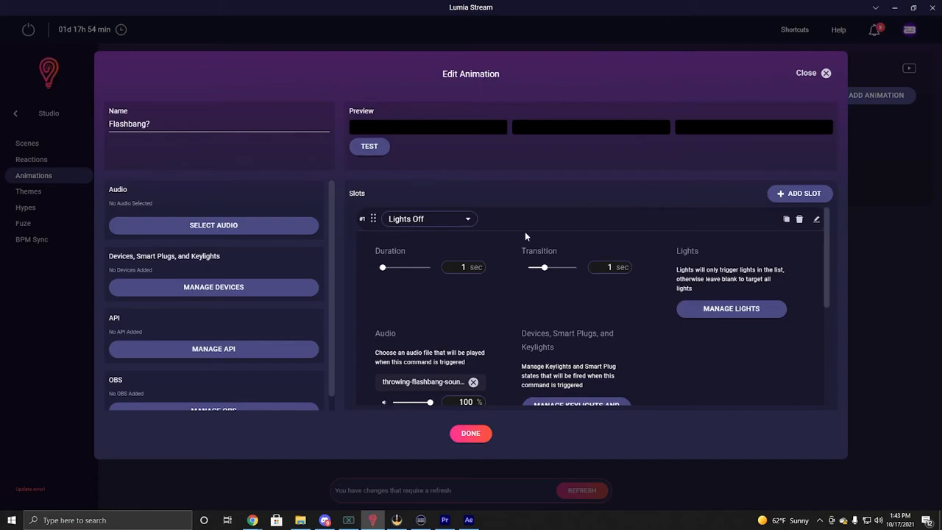
mouse_move(546, 227)
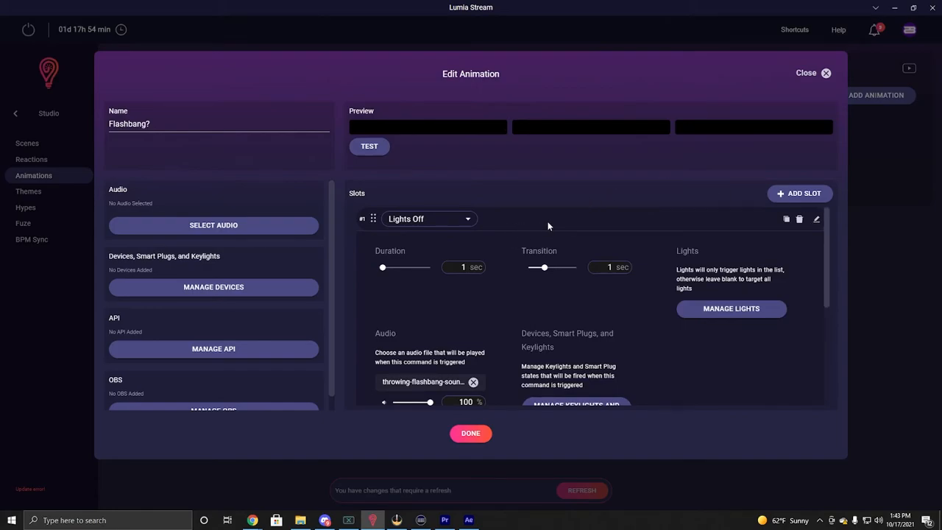
scroll("down", 3)
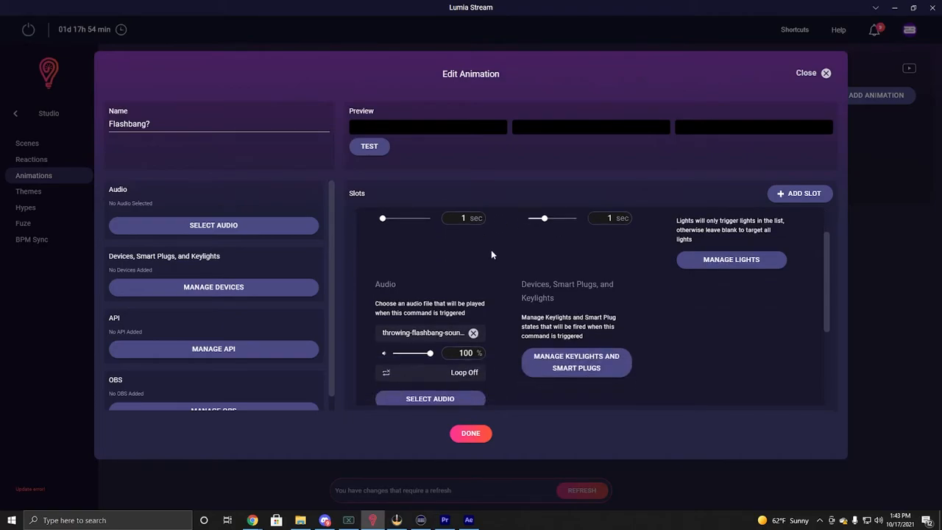
scroll("down", 3)
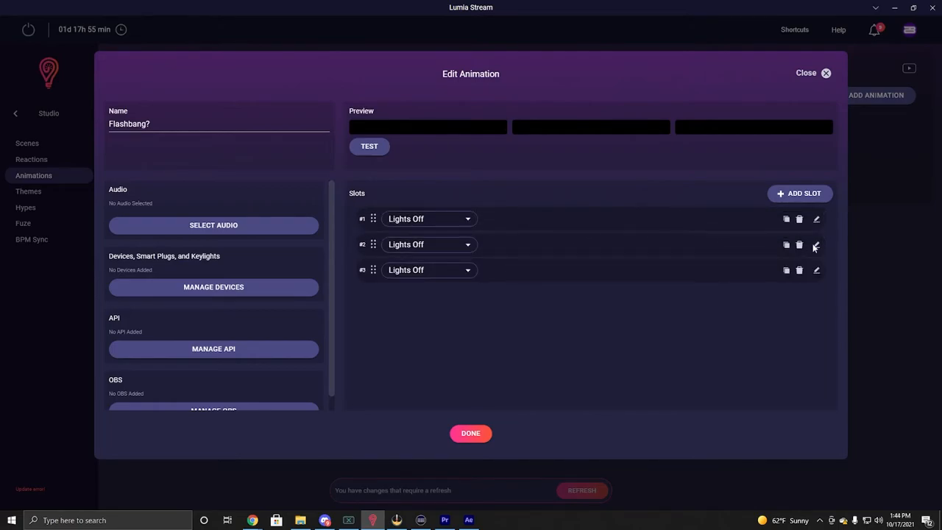
- Expand slot #2 to show its CS:GO flashbang audio at 100% and one device
left_click(816, 244)
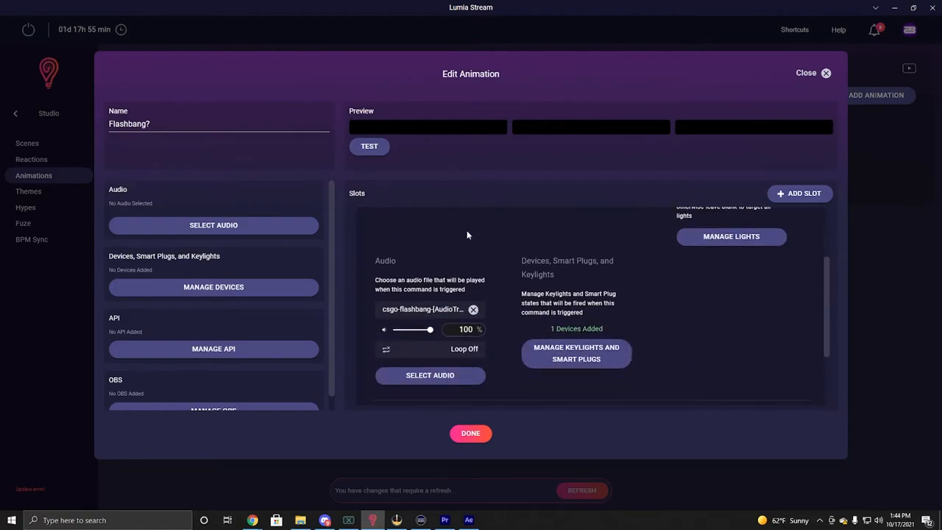
mouse_move(459, 230)
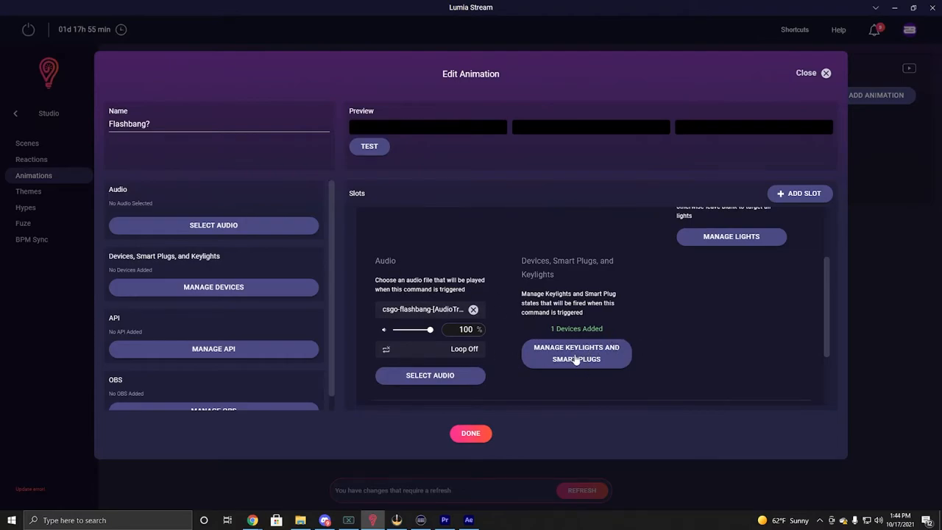
- Open slot #2's Manage Devices, with the Elgato Key Light Air on at 7000 and 100%
left_click(576, 353)
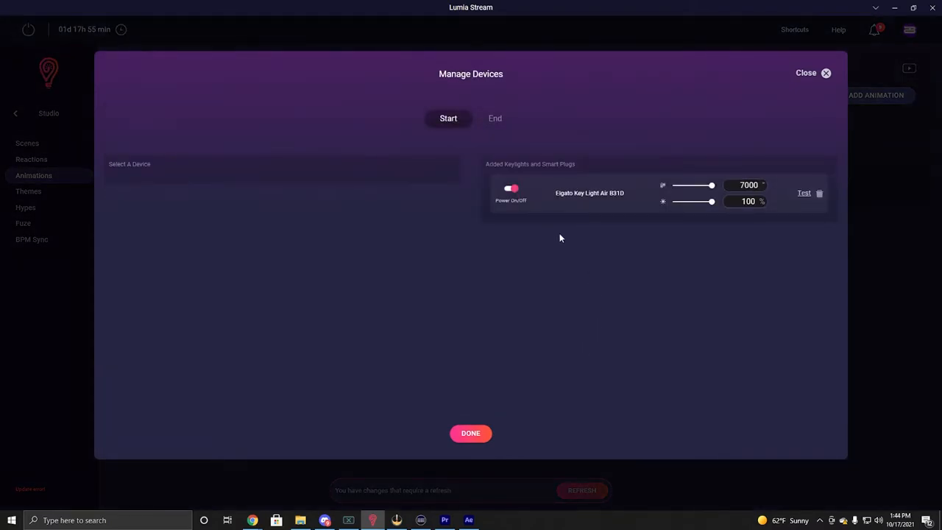
mouse_move(112, 181)
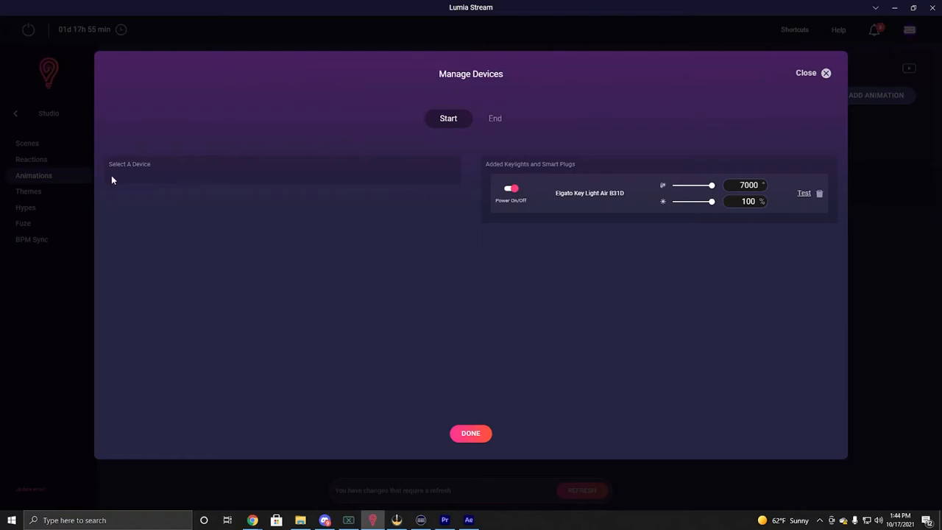
mouse_move(136, 178)
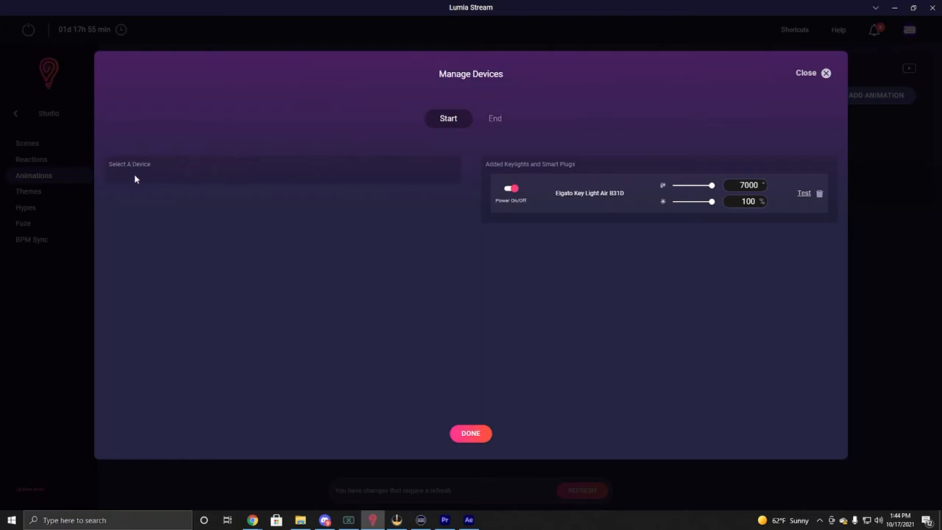
mouse_move(606, 184)
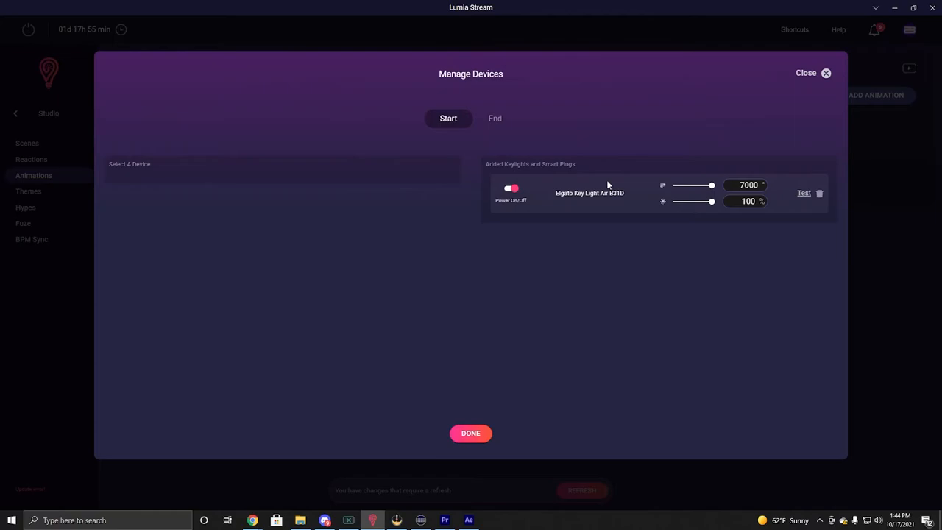
mouse_move(717, 206)
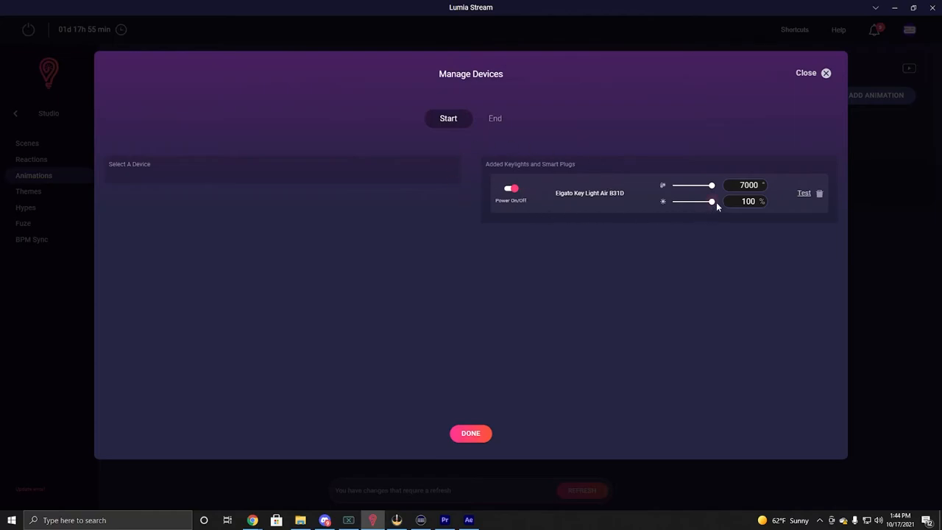
mouse_move(614, 176)
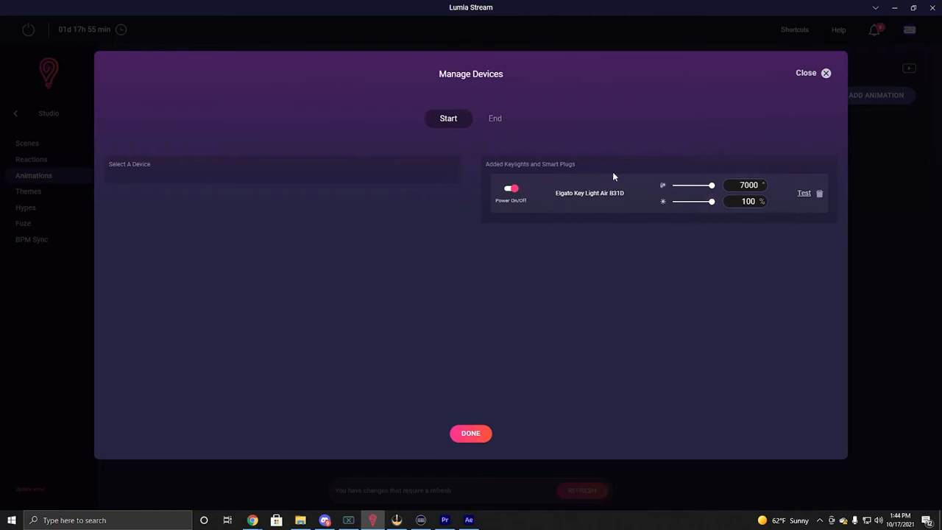
mouse_move(769, 189)
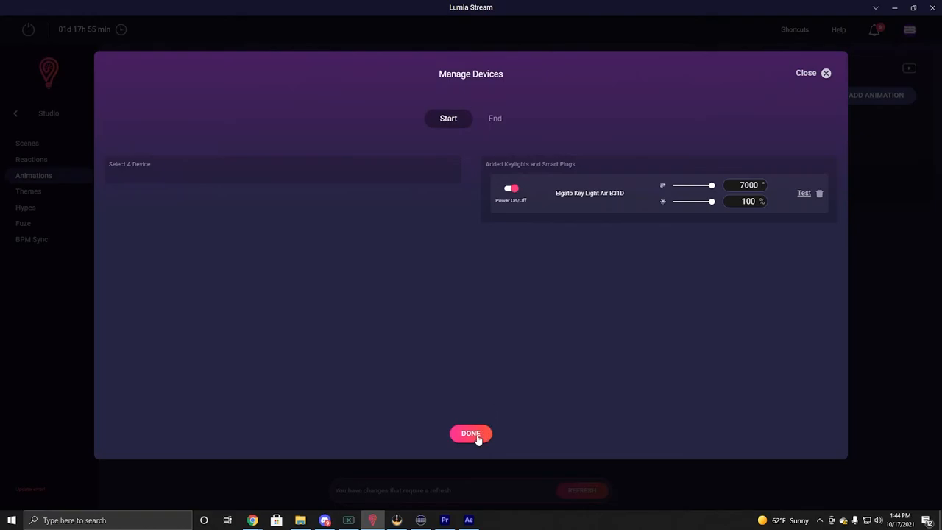
- Finish slot #2's key light settings and expand slot #3: 3 seconds, one device
left_click(471, 432)
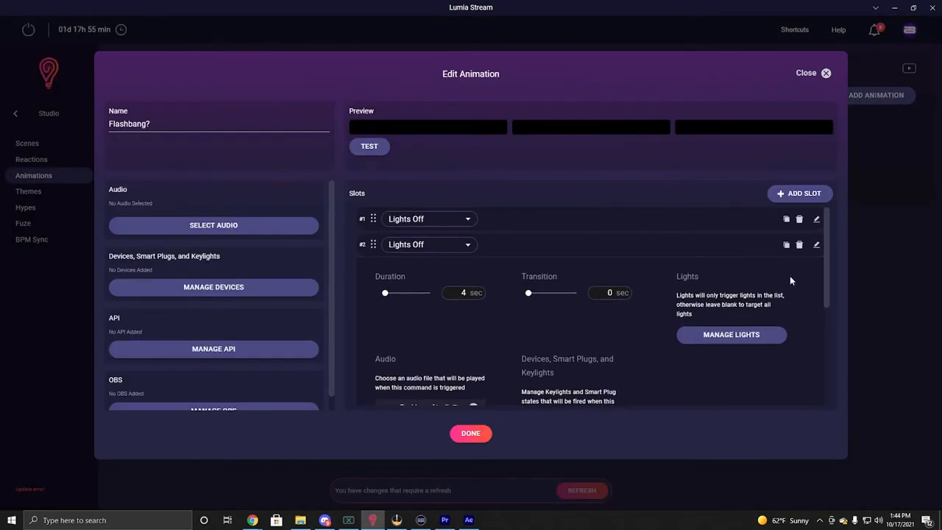
left_click(799, 192)
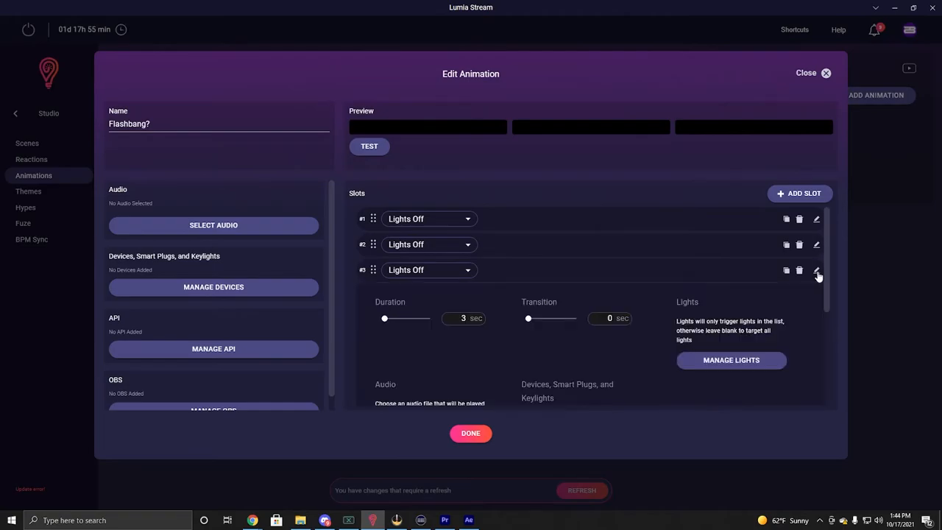
left_click(816, 269)
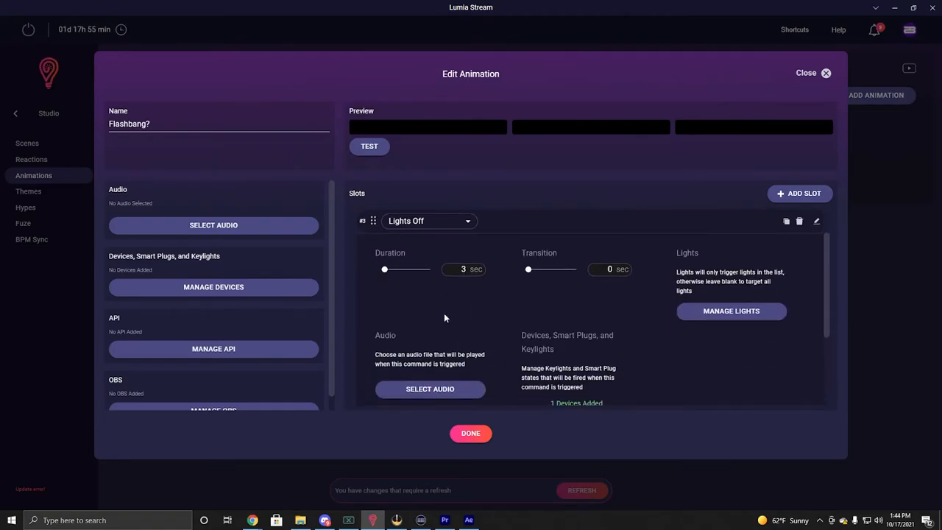
mouse_move(416, 301)
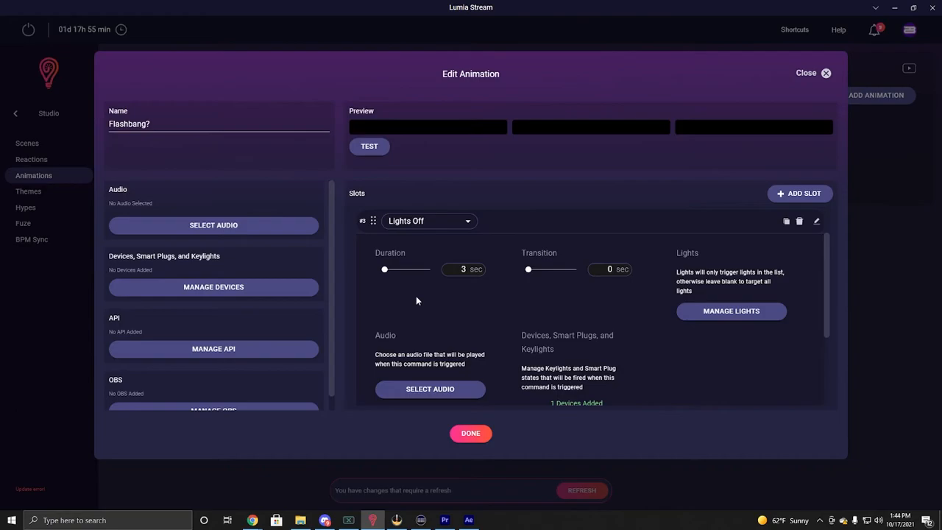
scroll("down", 3)
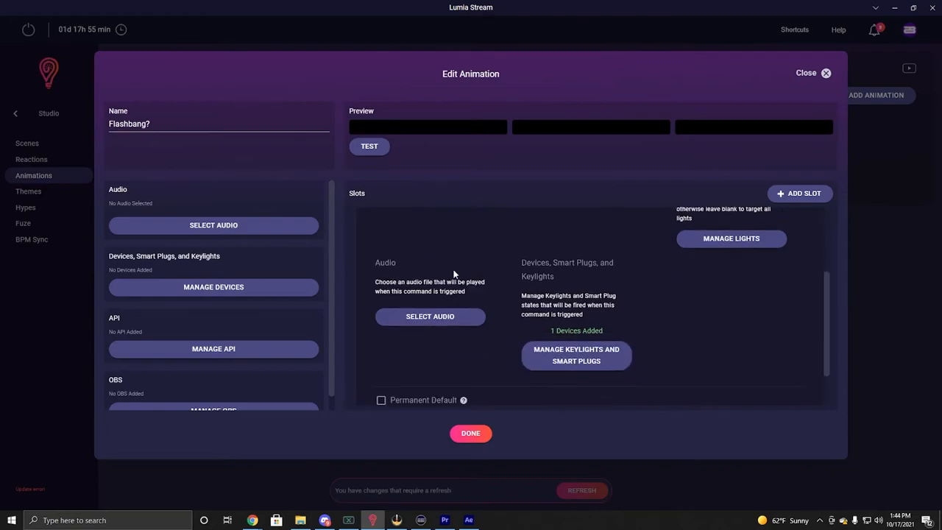
- Verify slot #3's Key Light Air is at 20% brightness, then close the animation editor
left_click(576, 355)
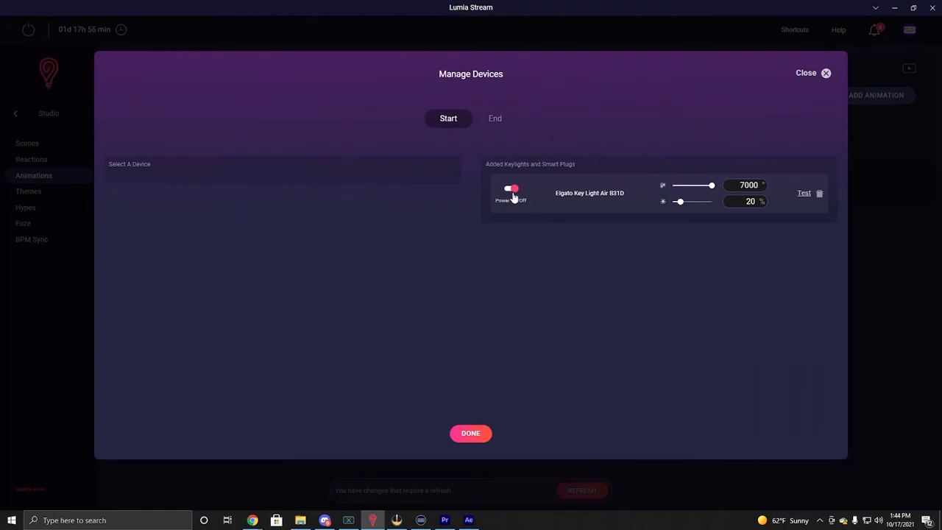
left_click(510, 188)
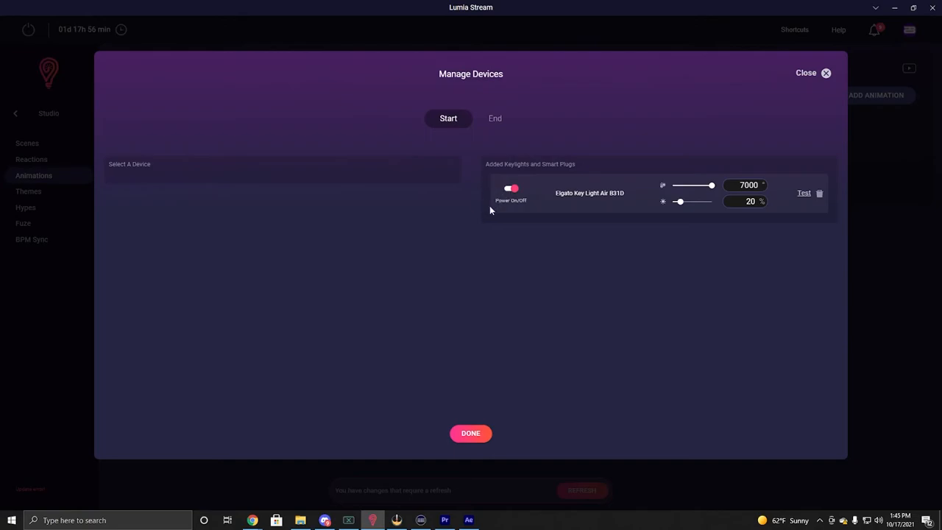
mouse_move(551, 205)
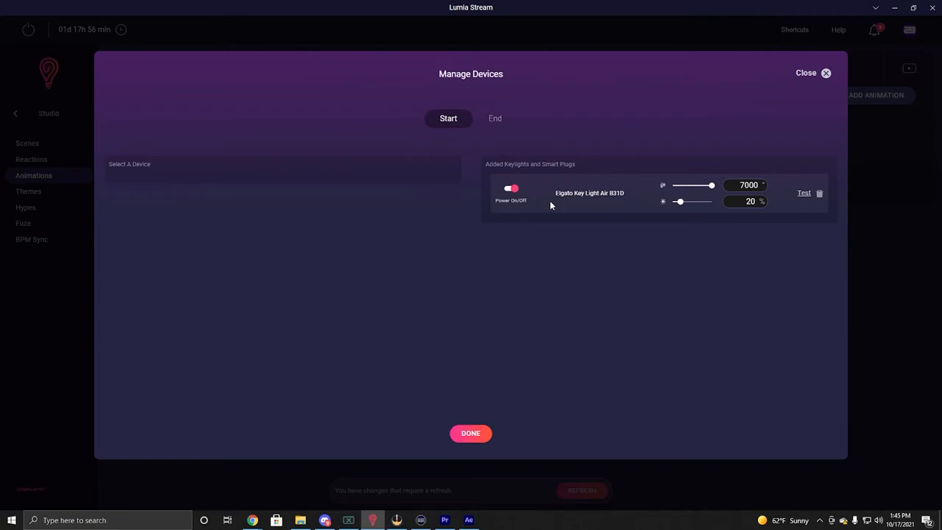
mouse_move(741, 216)
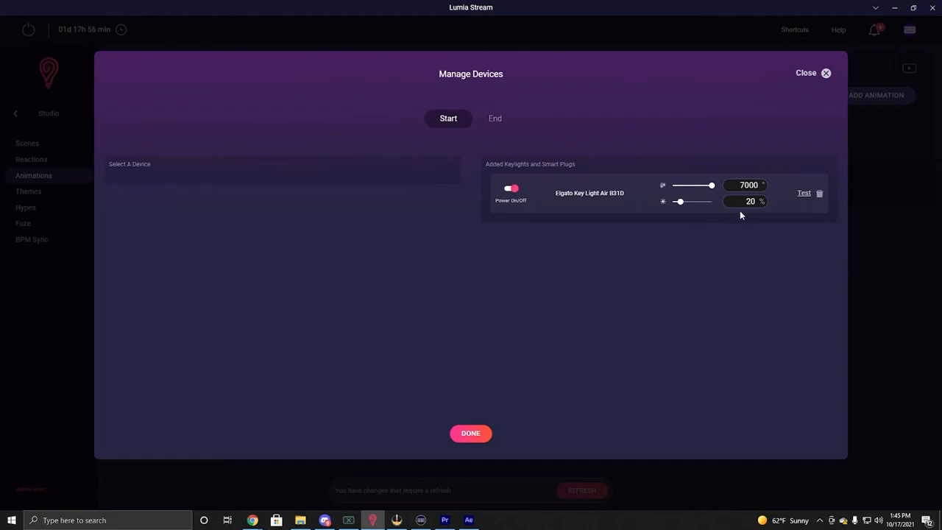
mouse_move(622, 241)
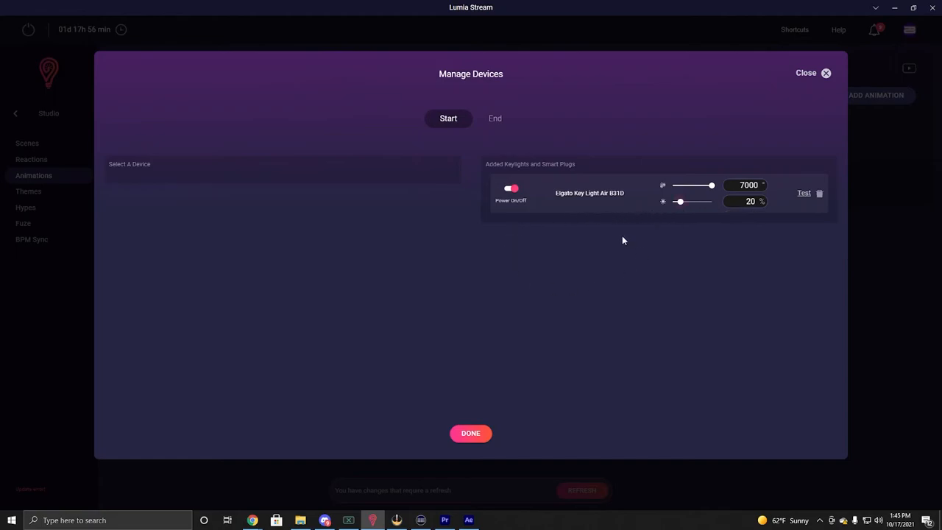
mouse_move(686, 214)
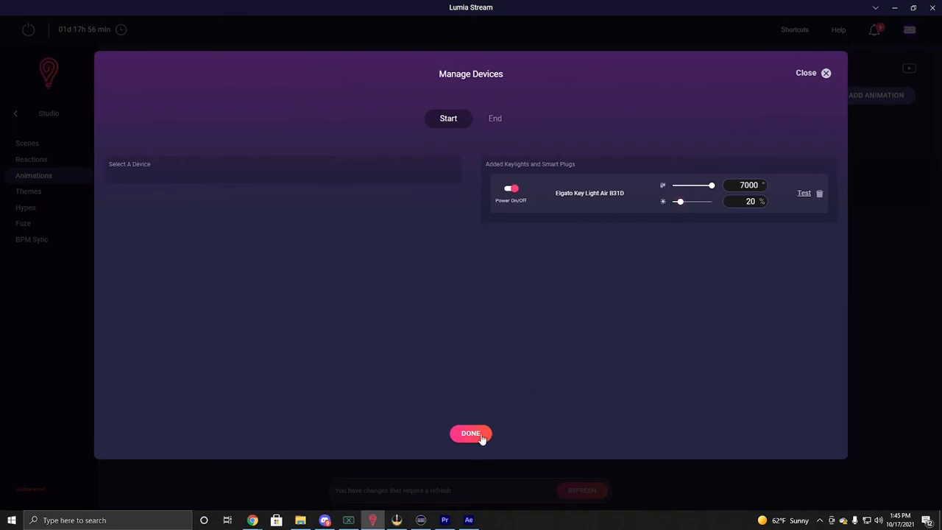
left_click(470, 432)
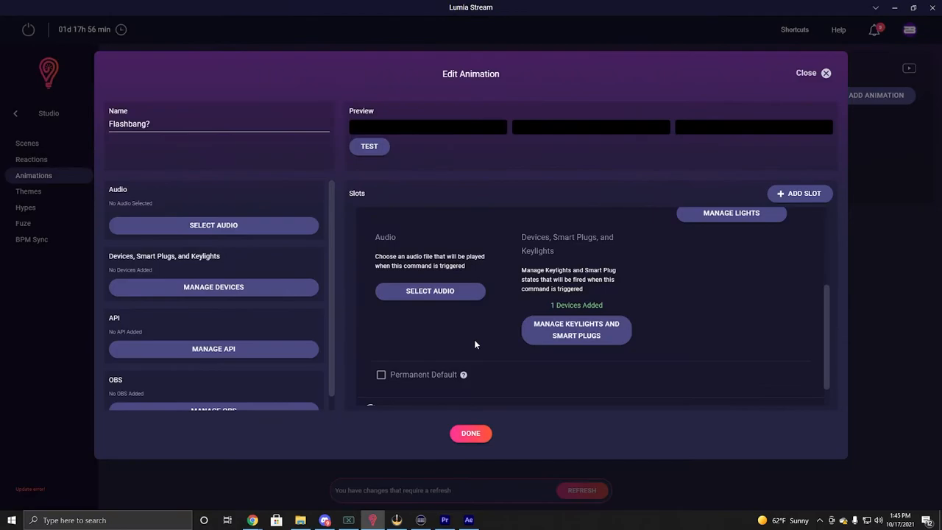
scroll("down", 3)
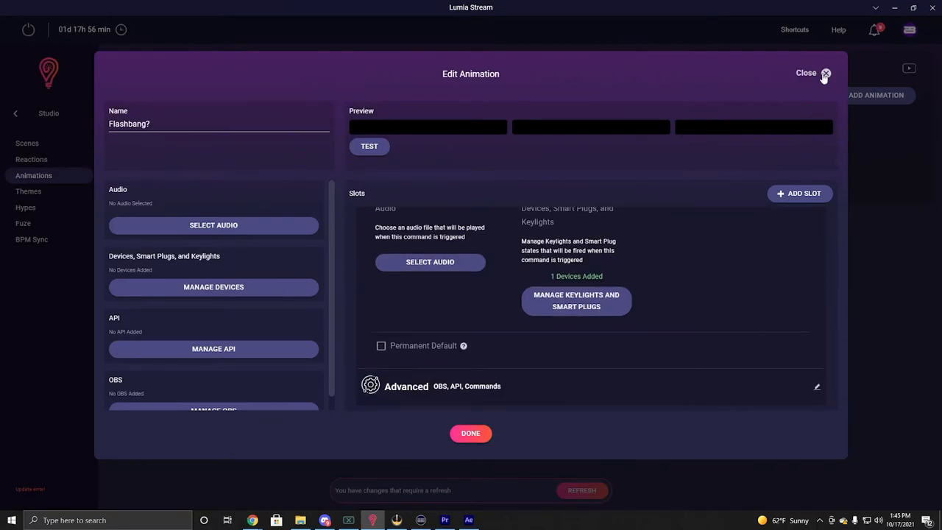
left_click(825, 73)
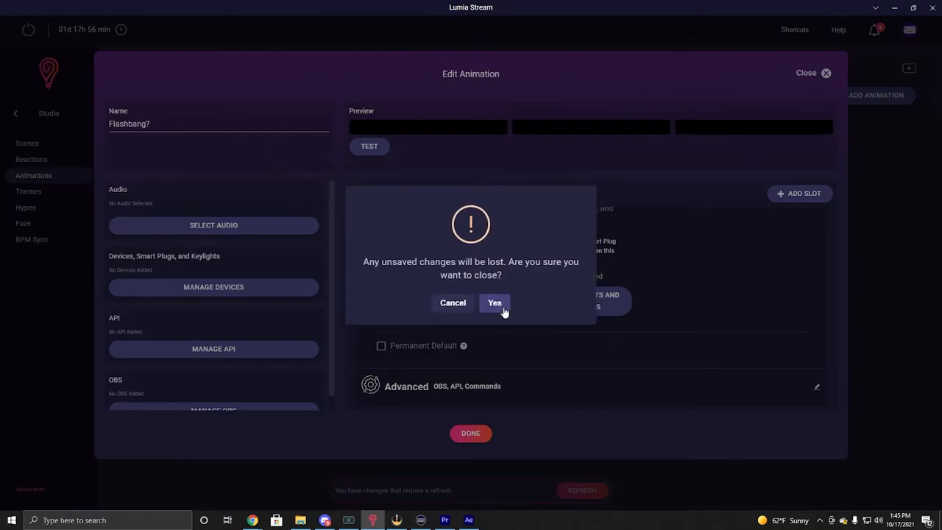
- Confirm Yes to close the Flashbang? editor and return to the dashboard
left_click(494, 303)
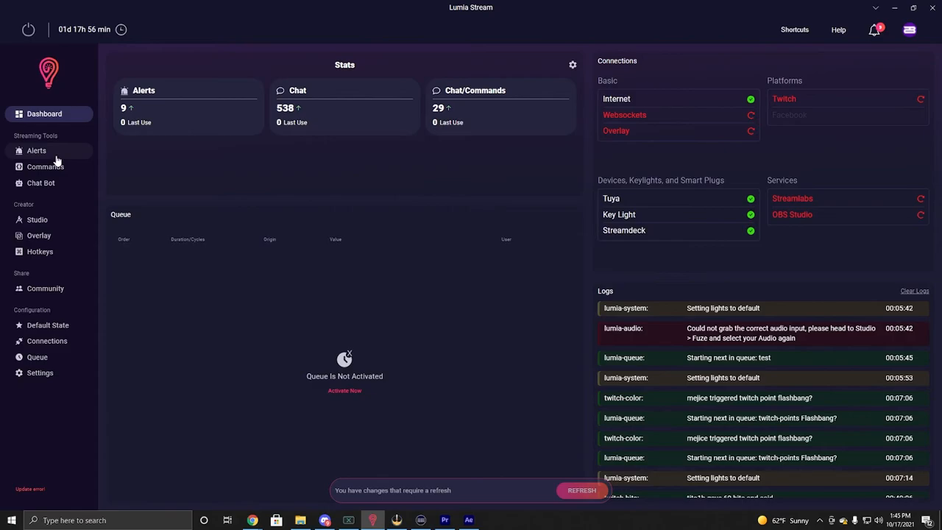
mouse_move(38, 235)
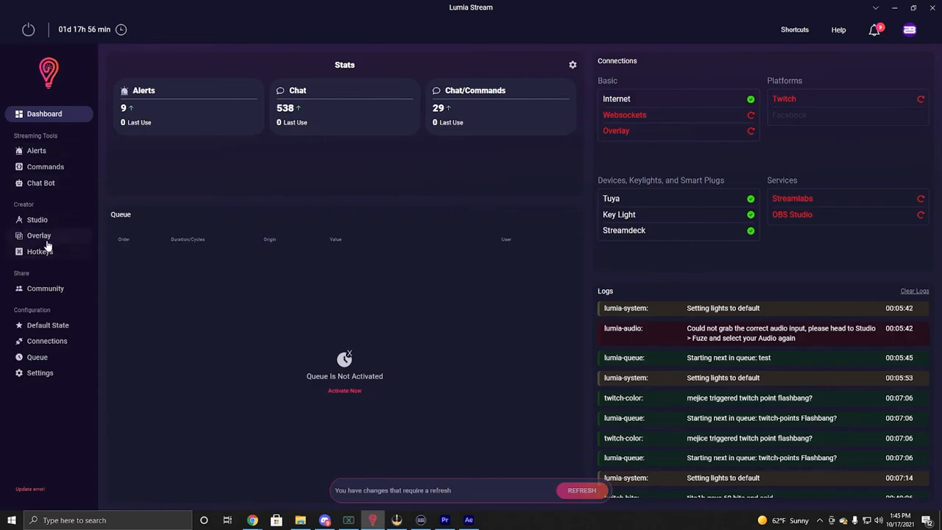
- Show the Twitch Extensions command list, where Flashbang? costs 250 bits
left_click(45, 166)
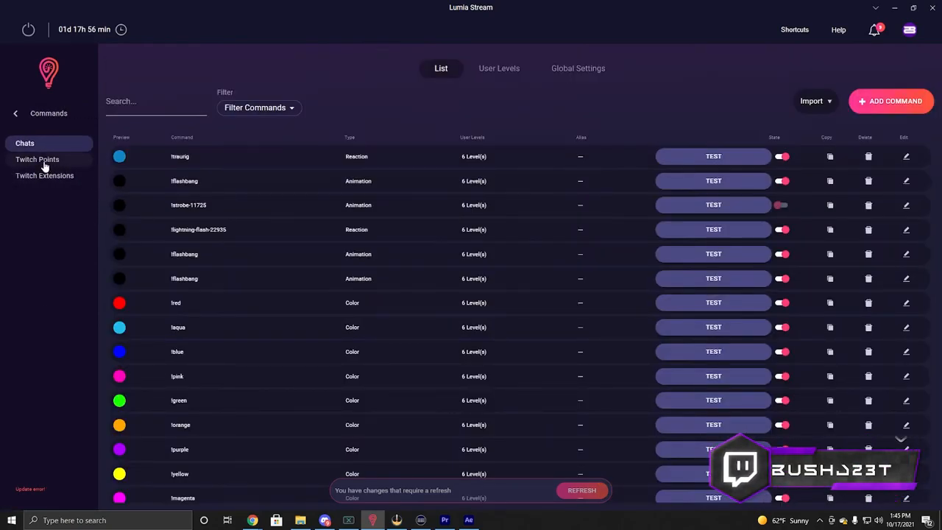
left_click(44, 175)
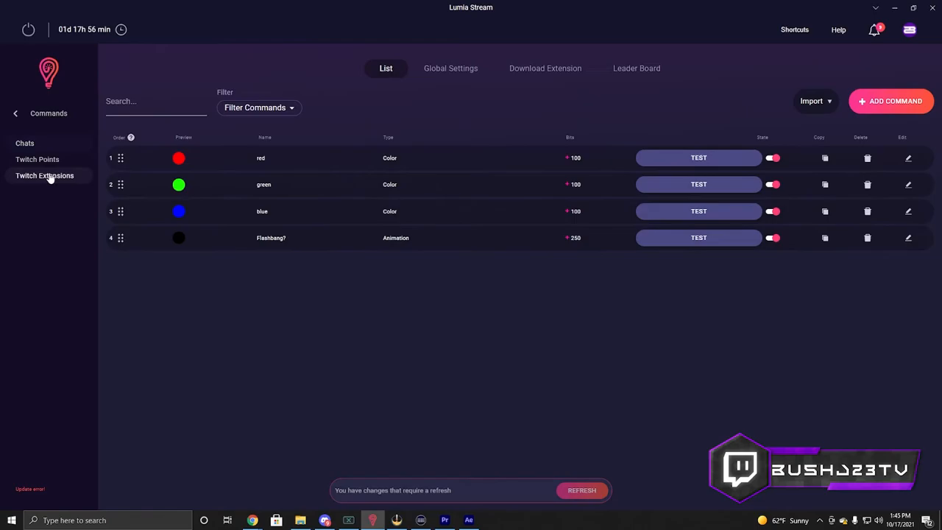
mouse_move(37, 159)
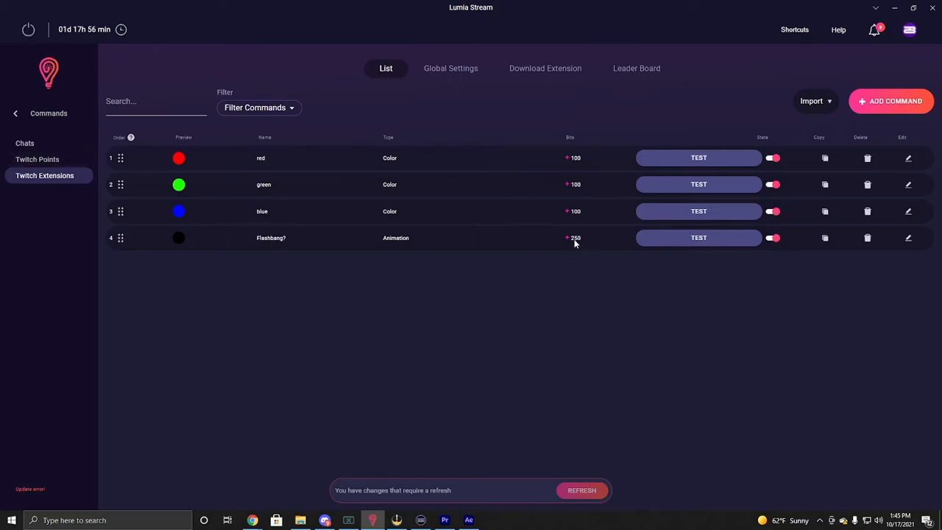
mouse_move(570, 251)
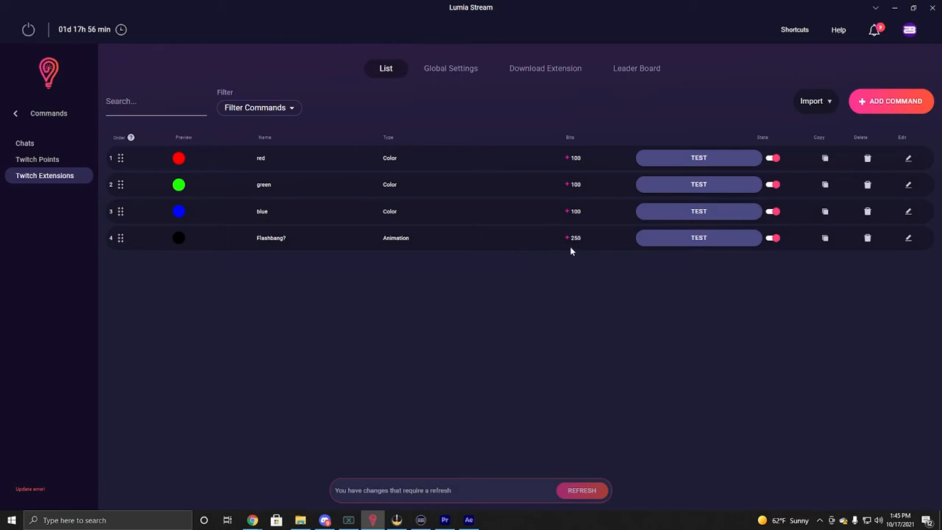
mouse_move(37, 159)
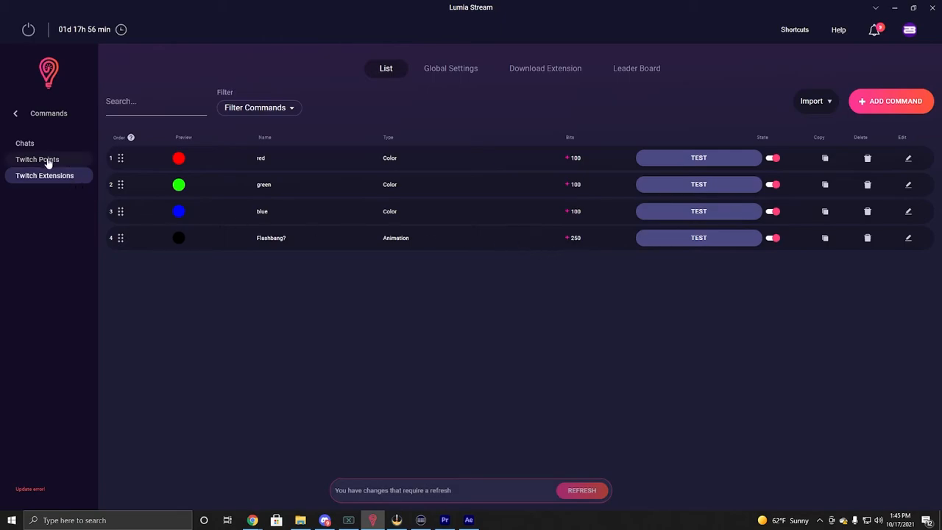
- Edit the Flashbang? Twitch Points command as an 8-second, 100-point animation
left_click(36, 158)
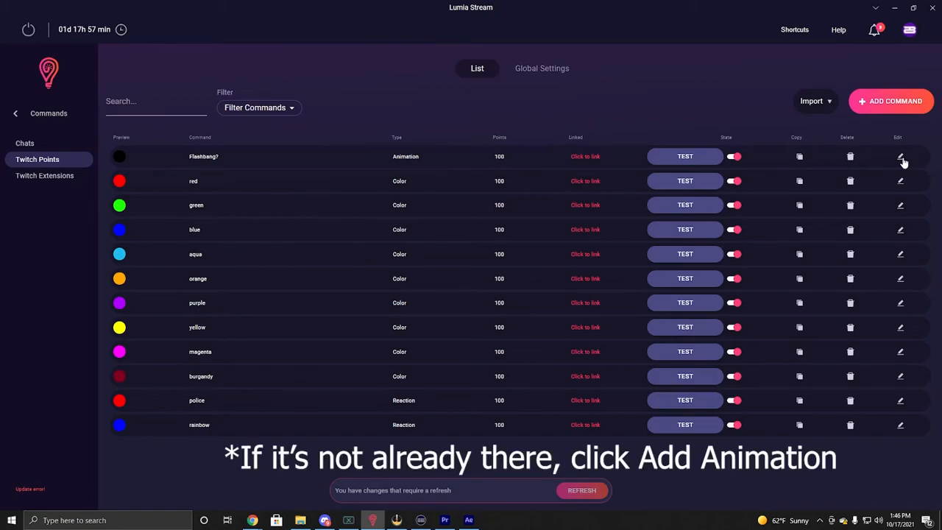
left_click(900, 156)
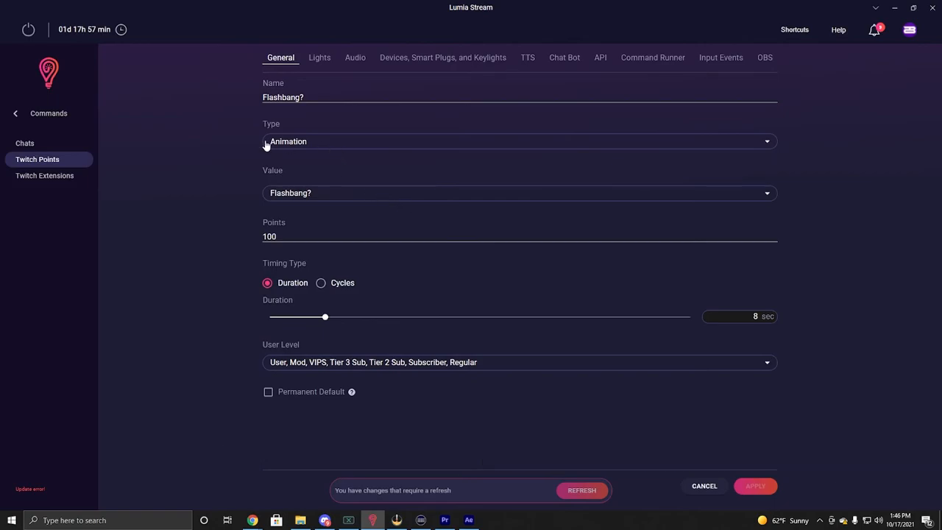
mouse_move(373, 173)
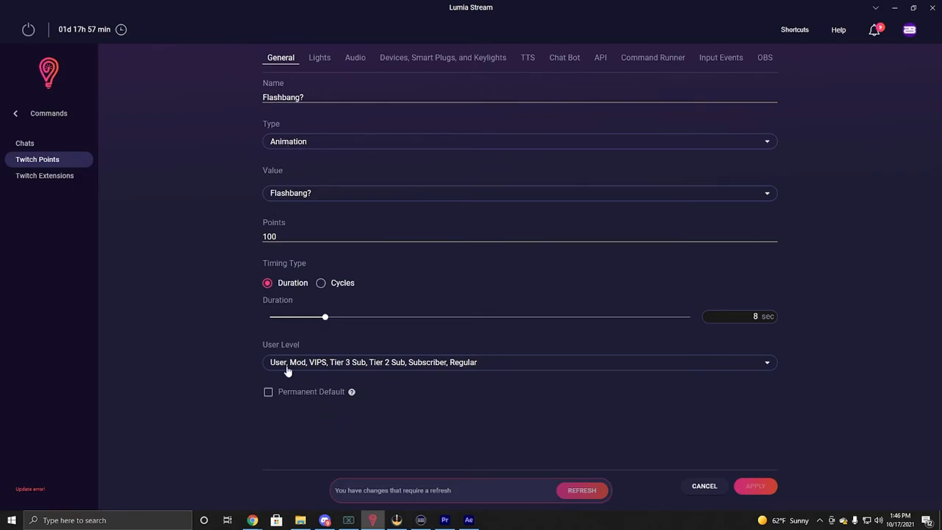
mouse_move(561, 365)
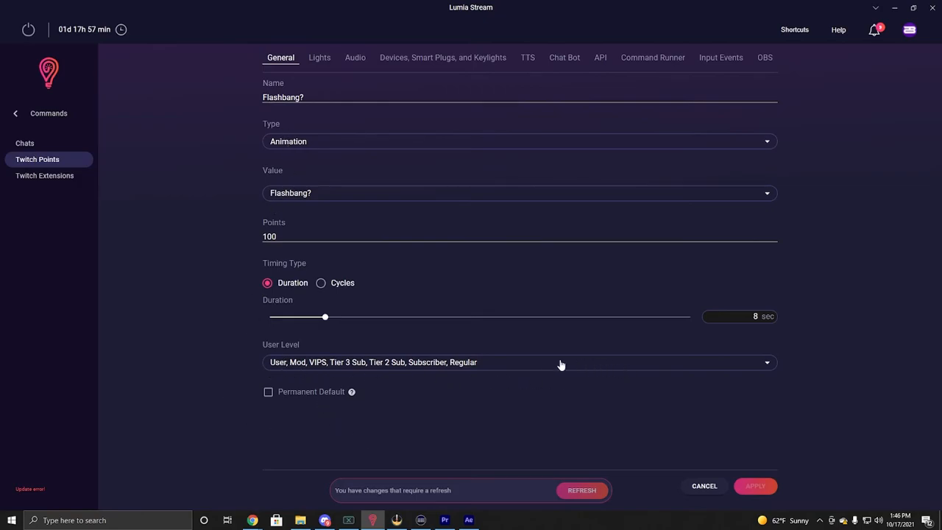
mouse_move(732, 340)
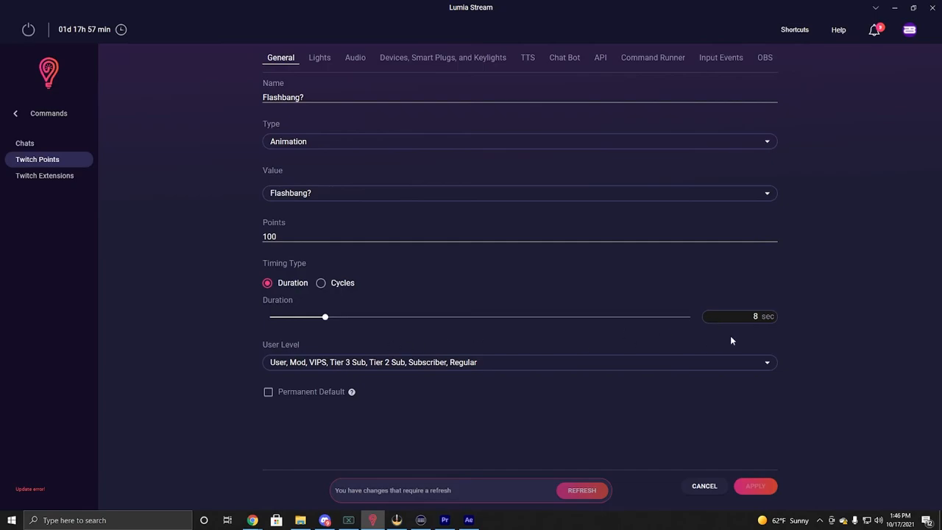
mouse_move(760, 320)
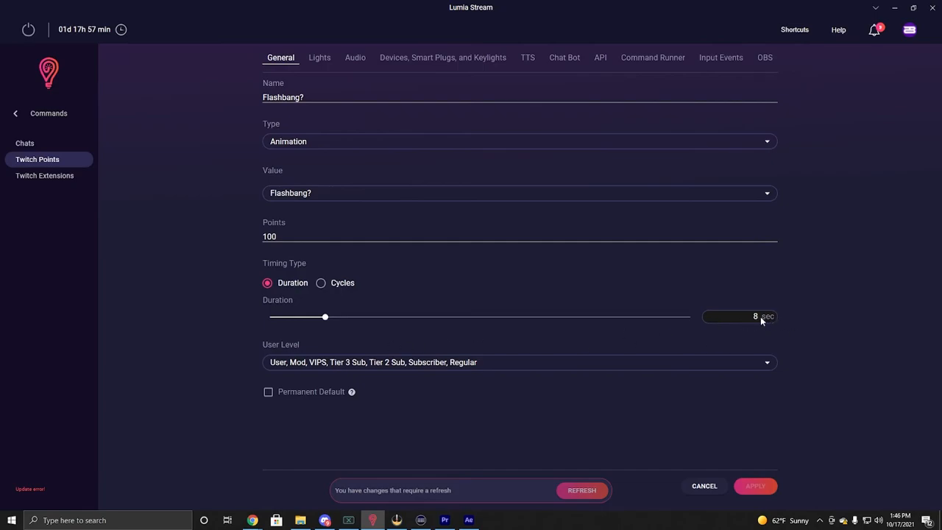
mouse_move(11, 58)
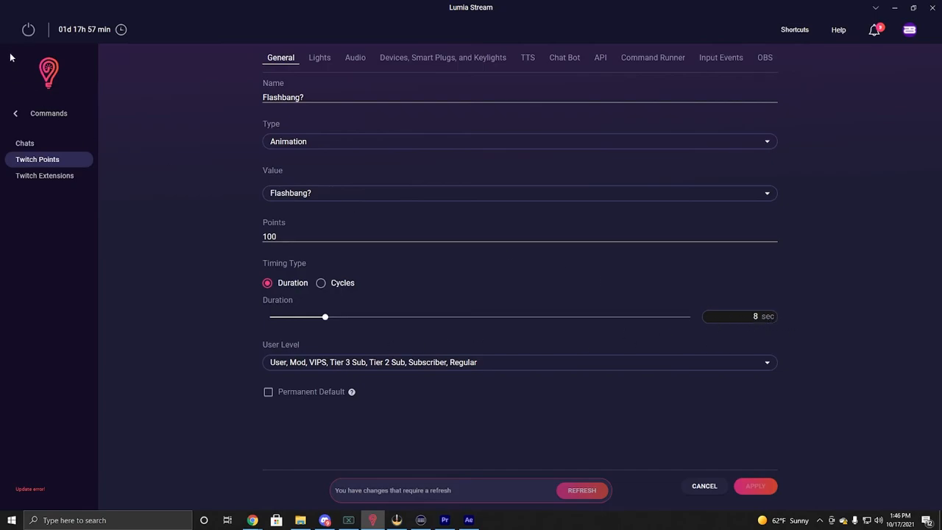
- Open the Flashbang? animation for editing from Dashboard > Studio > Animations
left_click(44, 113)
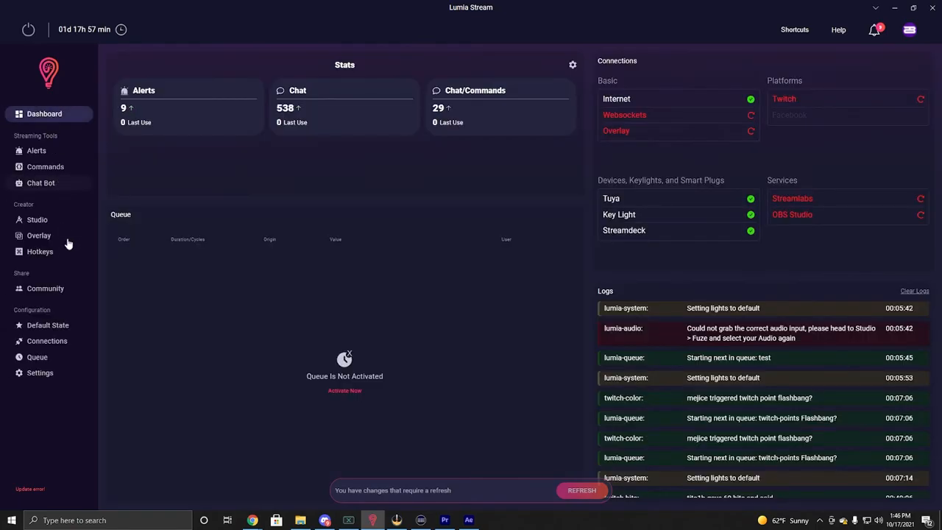
left_click(37, 220)
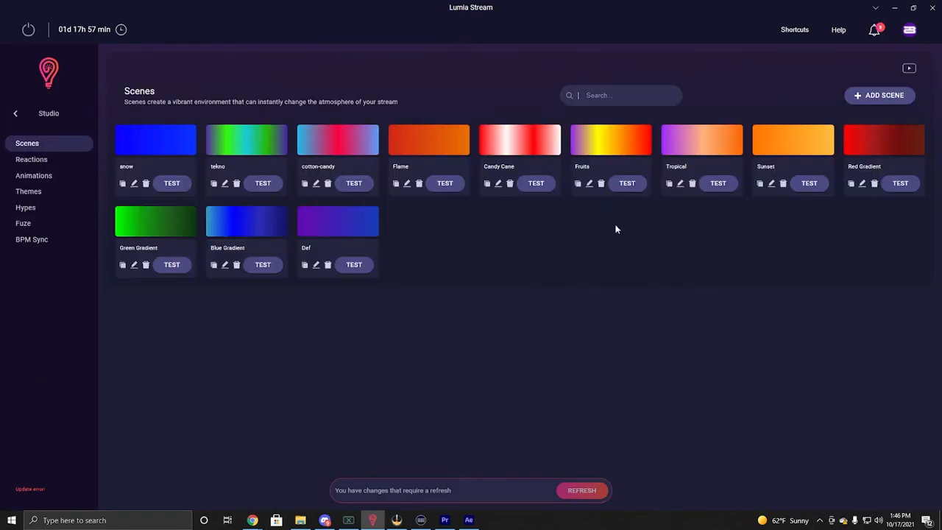
left_click(33, 175)
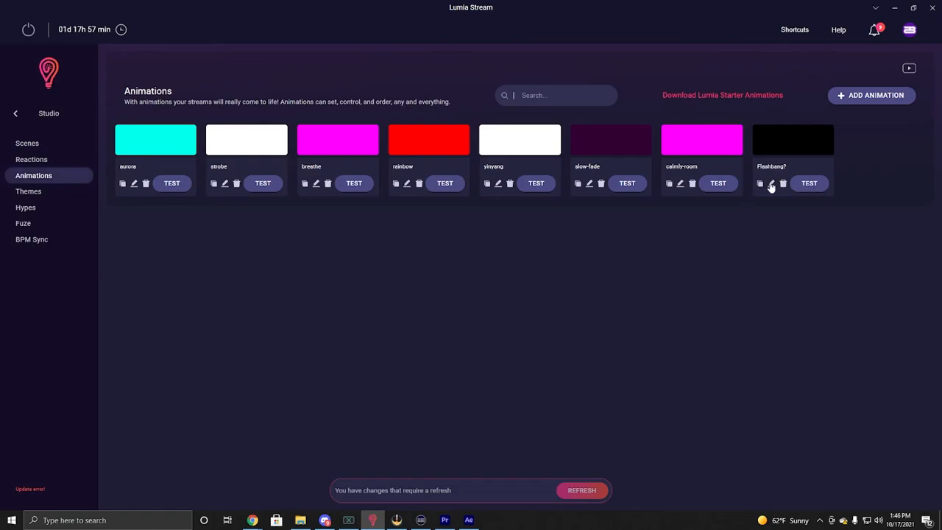
left_click(771, 183)
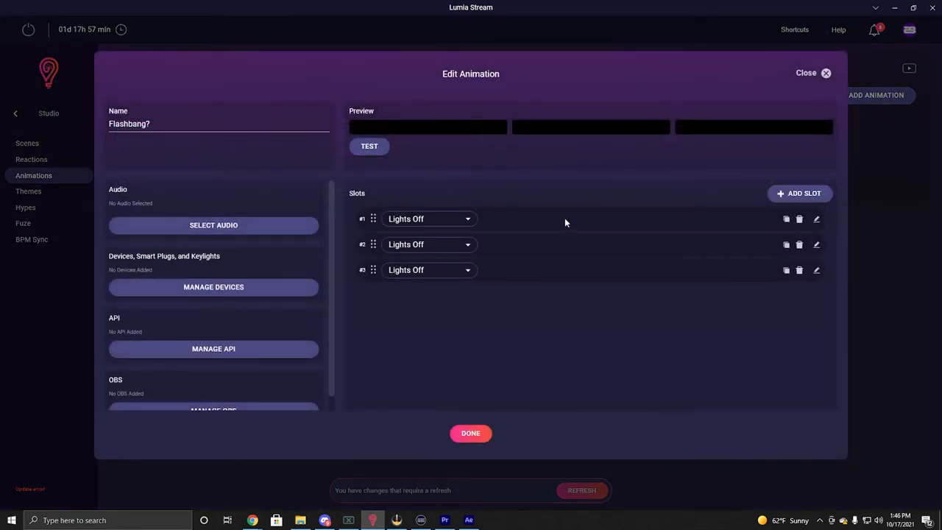
- Expand slot #1, scroll through the slot timings, and close the editor with Done
left_click(816, 219)
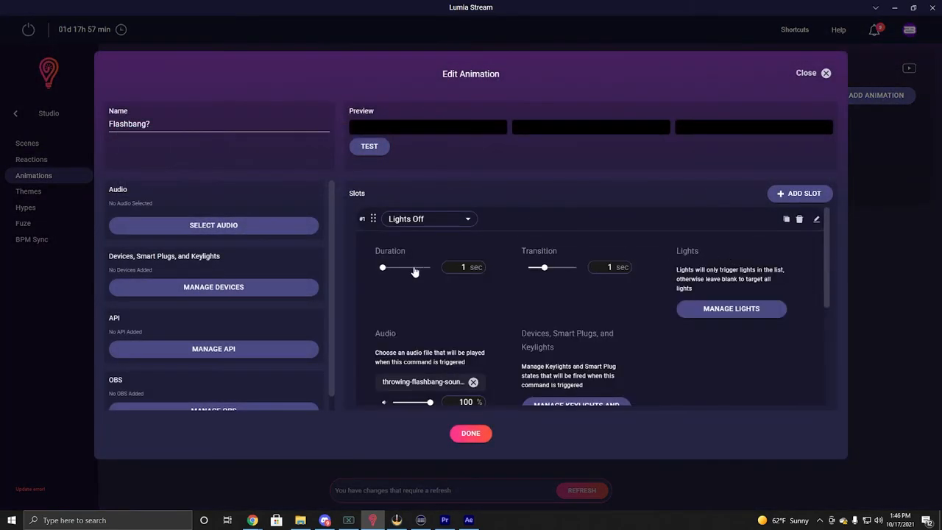
scroll("down", 3)
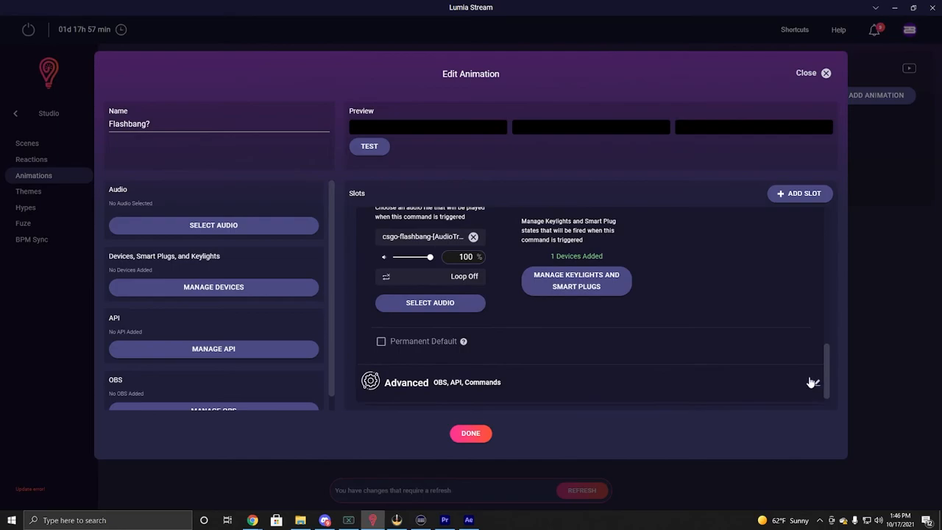
scroll("up", 3)
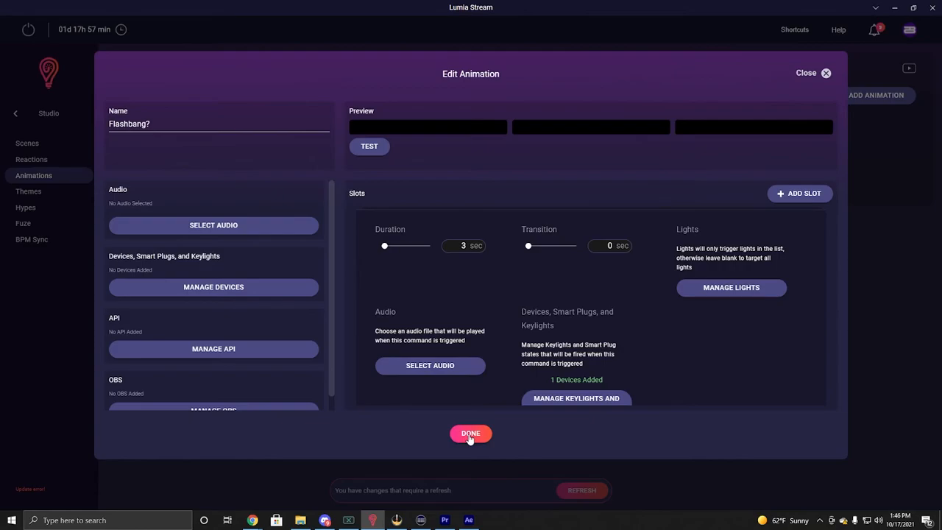
left_click(470, 432)
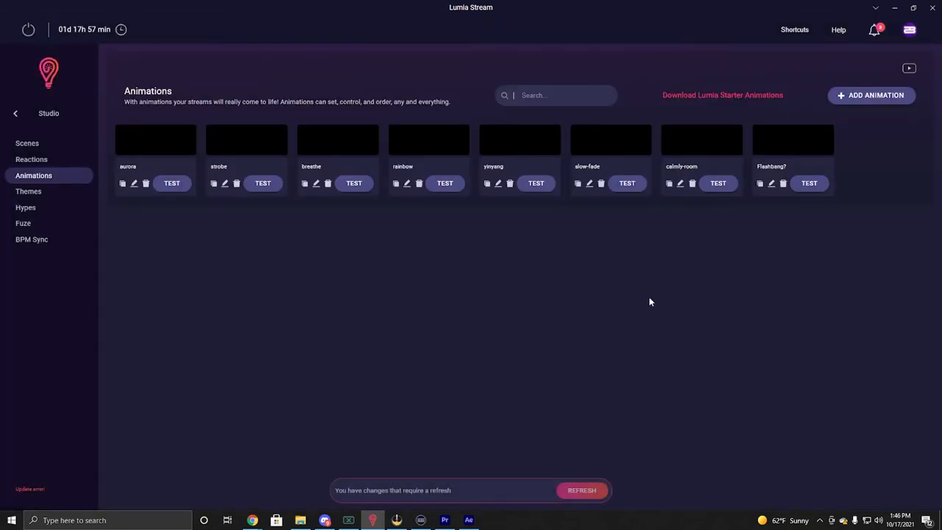
mouse_move(775, 162)
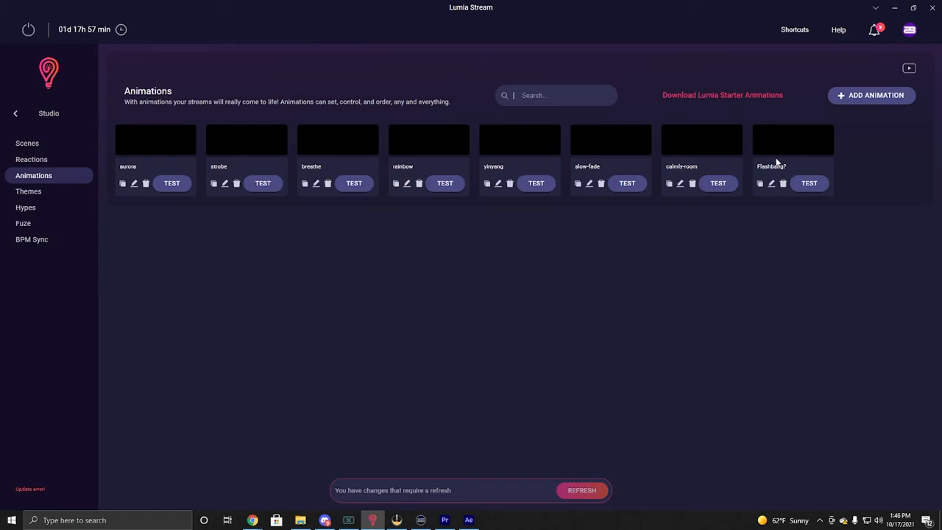
- Reopen the Flashbang? Twitch Points command to confirm its 8-second duration, then return to Dashboard
left_click(45, 113)
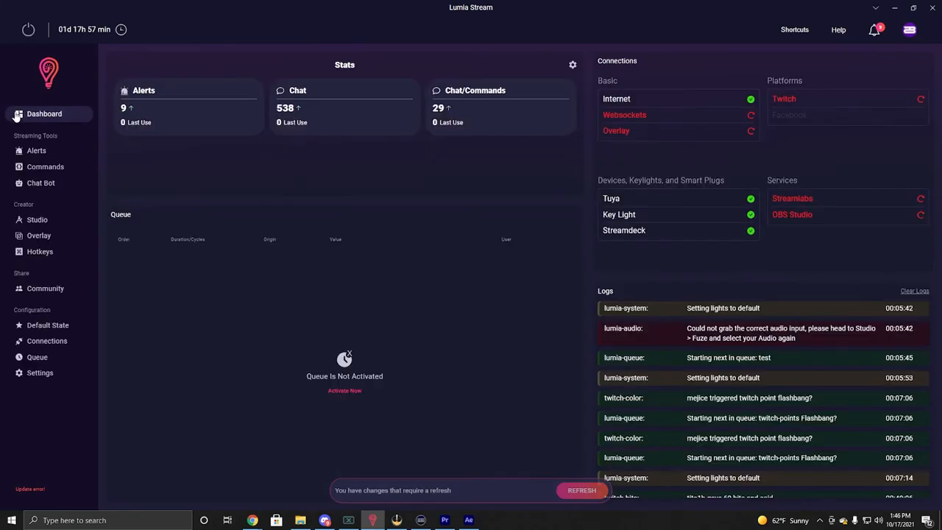
left_click(45, 167)
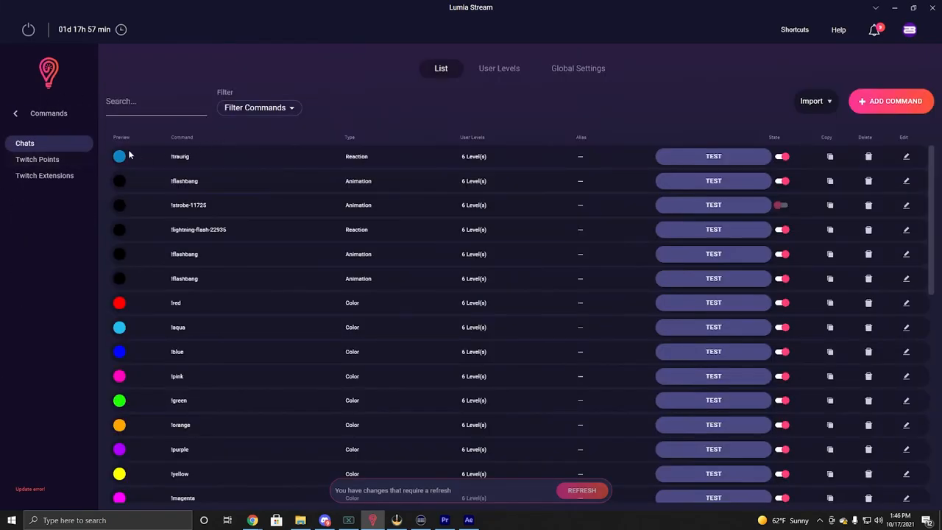
left_click(38, 159)
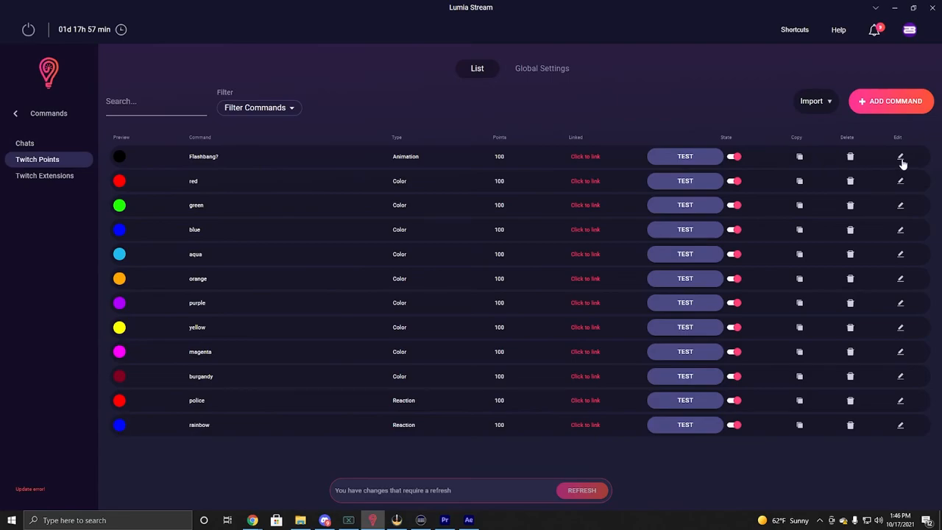
left_click(900, 156)
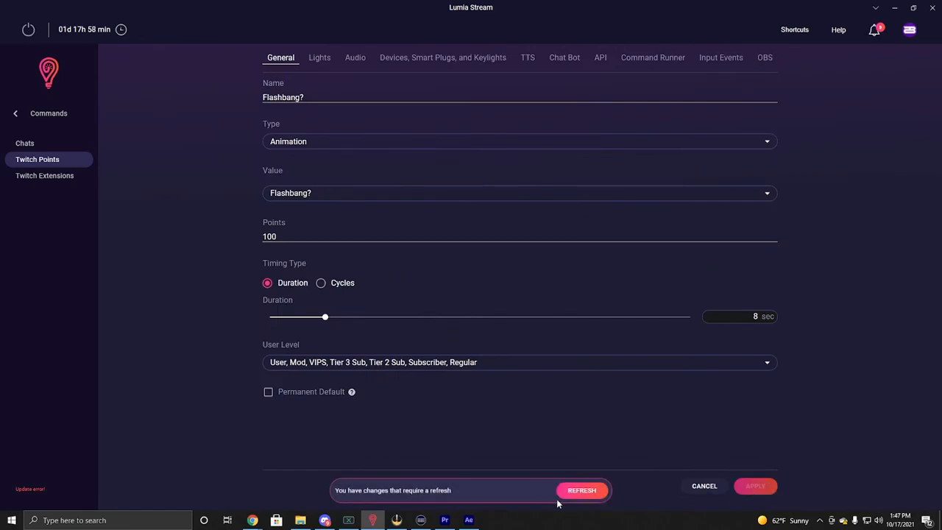
left_click(43, 113)
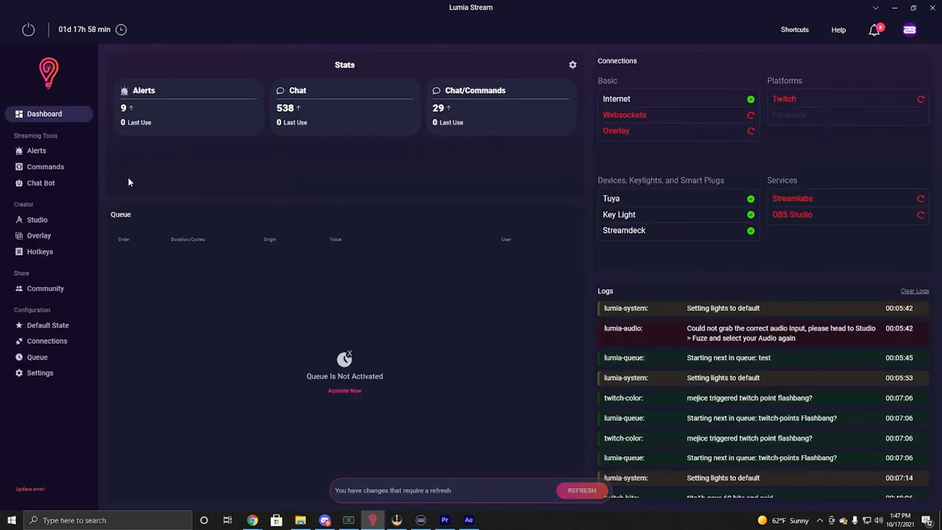
mouse_move(157, 181)
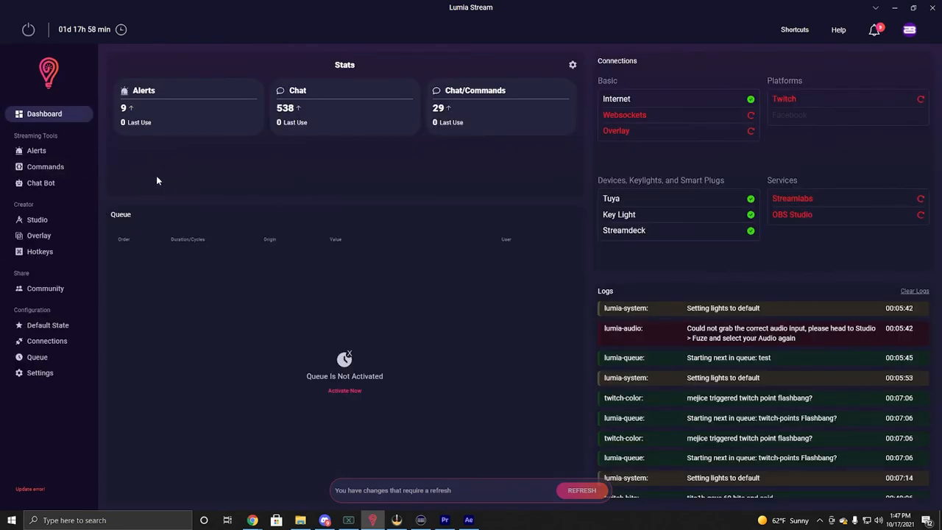
mouse_move(368, 199)
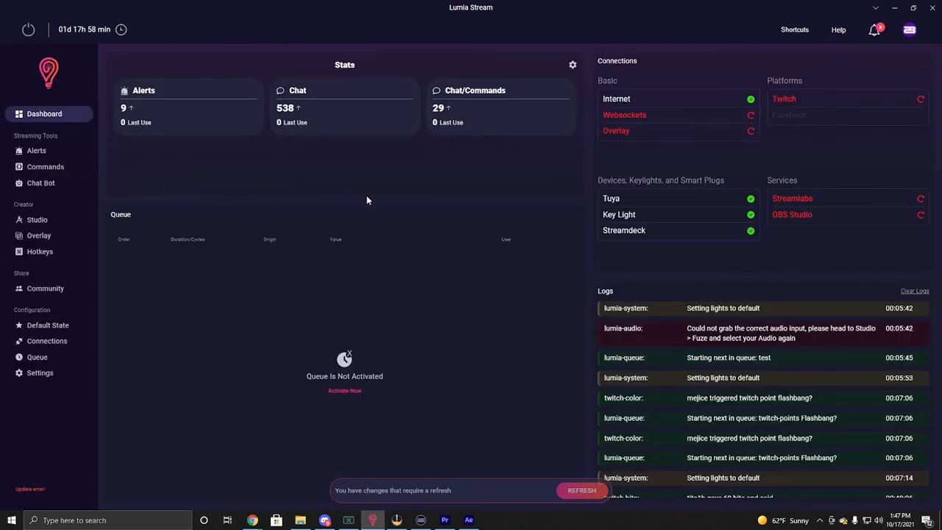
mouse_move(287, 174)
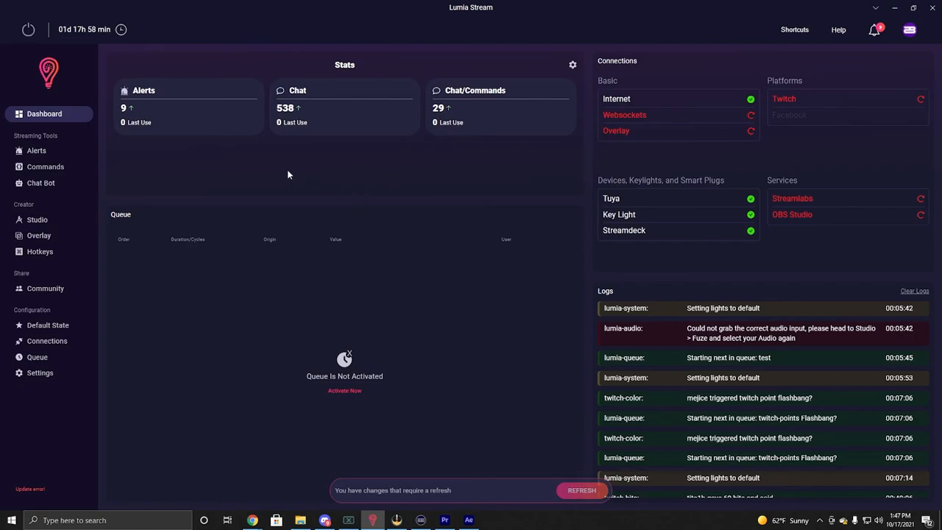
mouse_move(274, 169)
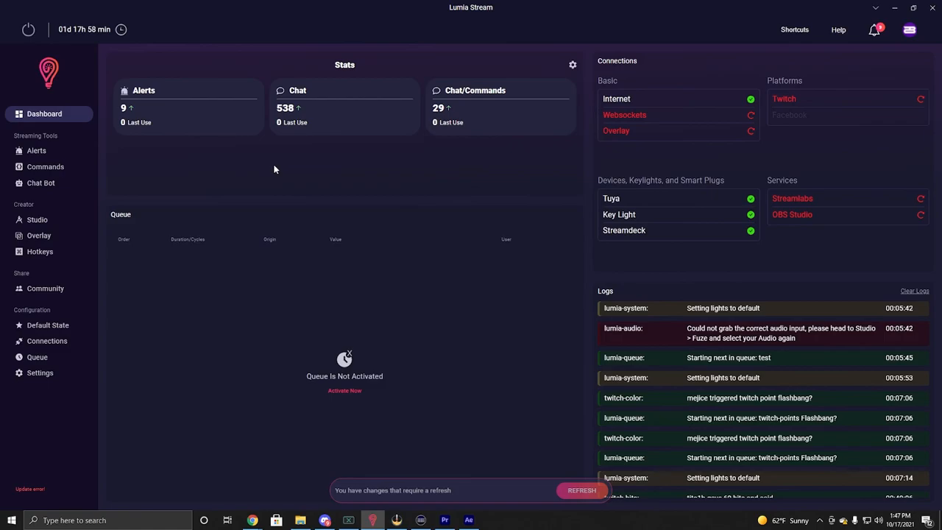
mouse_move(229, 178)
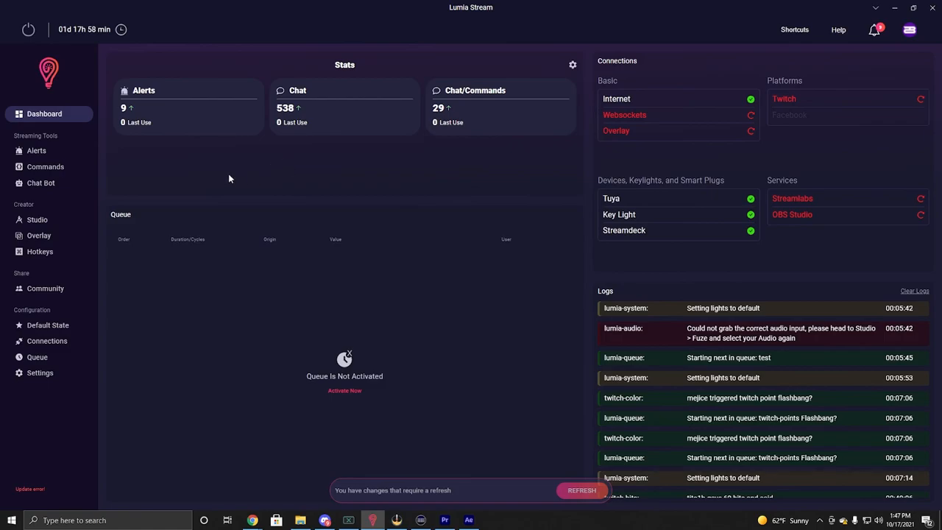
mouse_move(298, 213)
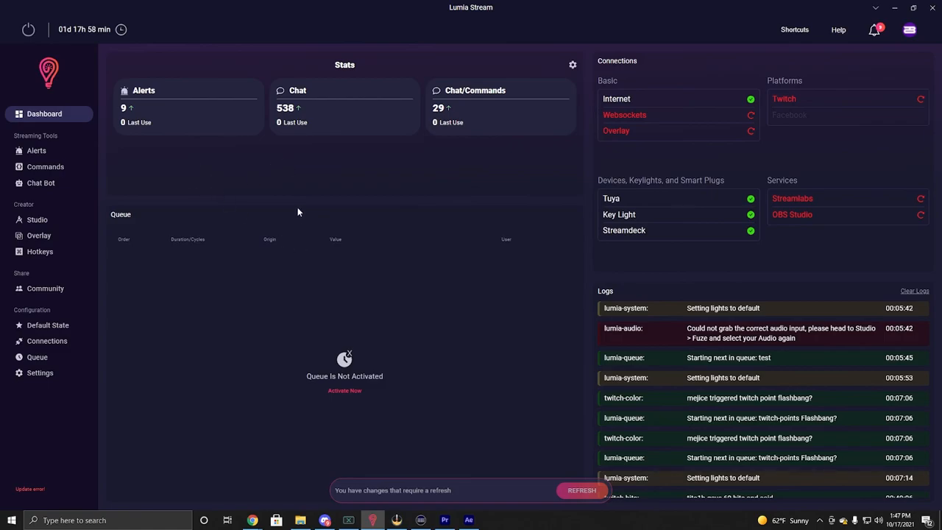